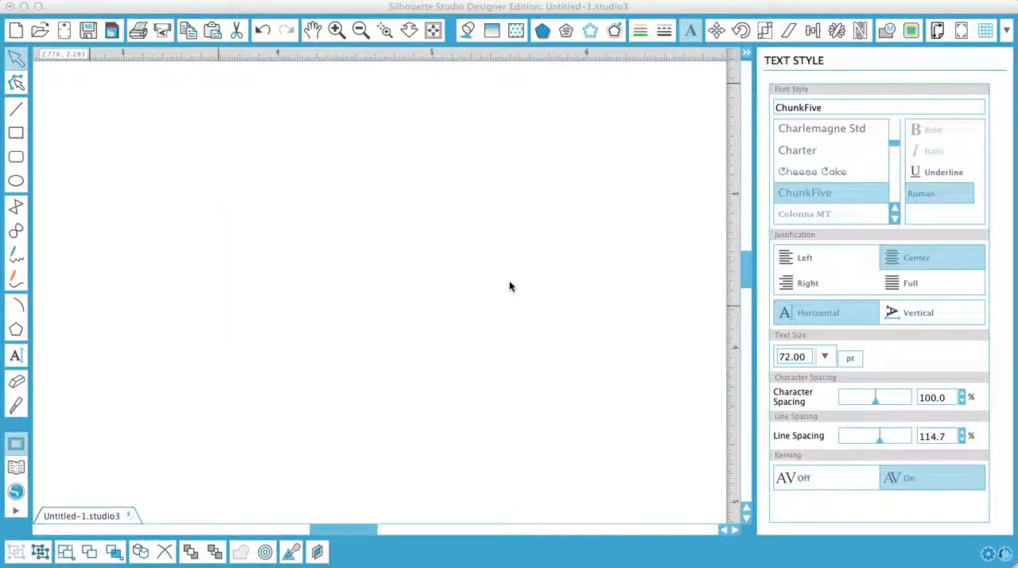
Type the word 'Happy' on the mat with the Text tool.
{"action": "left_click", "coordinate": [220, 267]}
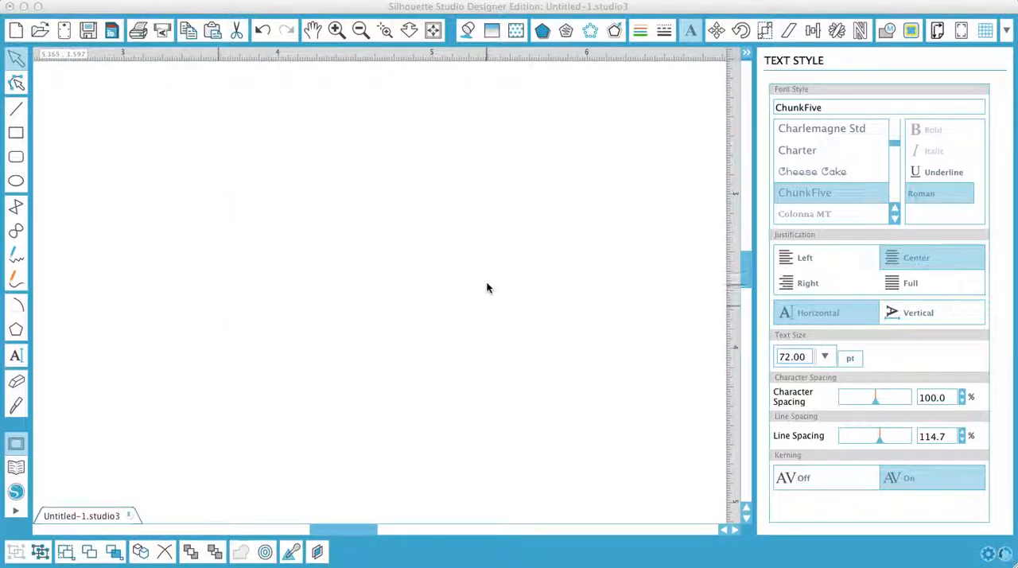
{"action": "left_click", "coordinate": [219, 266]}
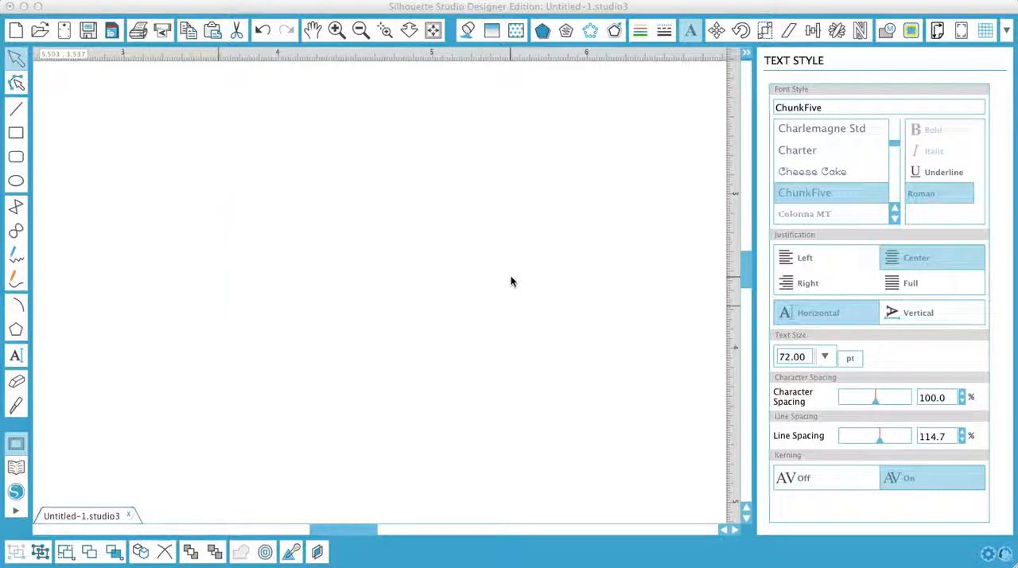
{"action": "left_click", "coordinate": [219, 267]}
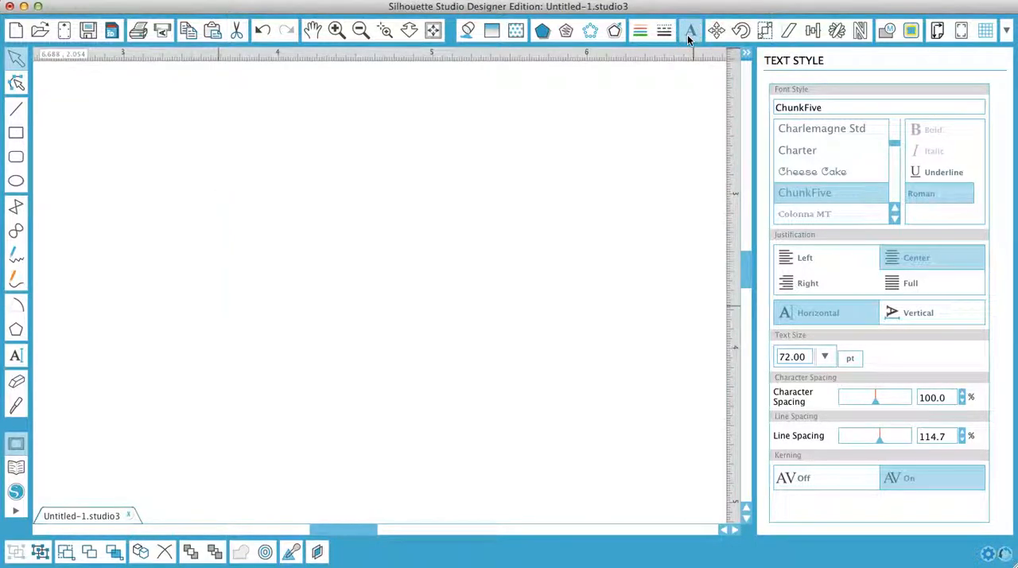
{"action": "mouse_move", "coordinate": [690, 31]}
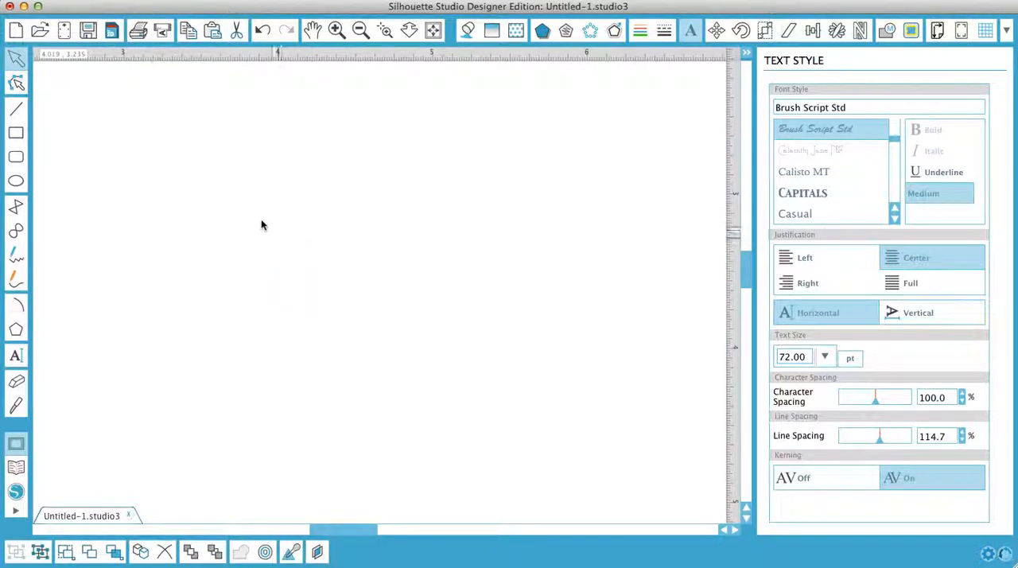
{"action": "left_click", "coordinate": [287, 222]}
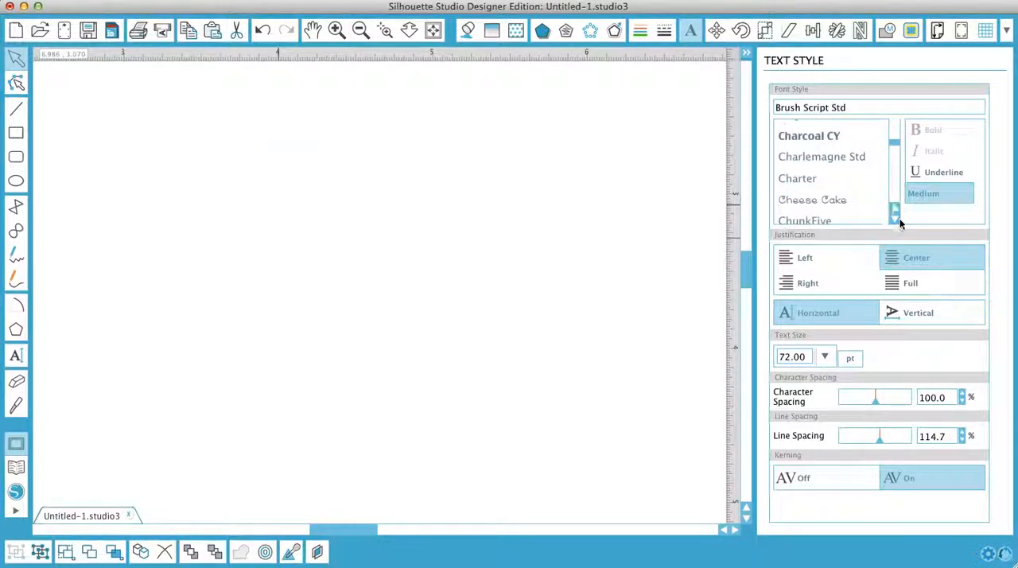
{"action": "left_click", "coordinate": [805, 221]}
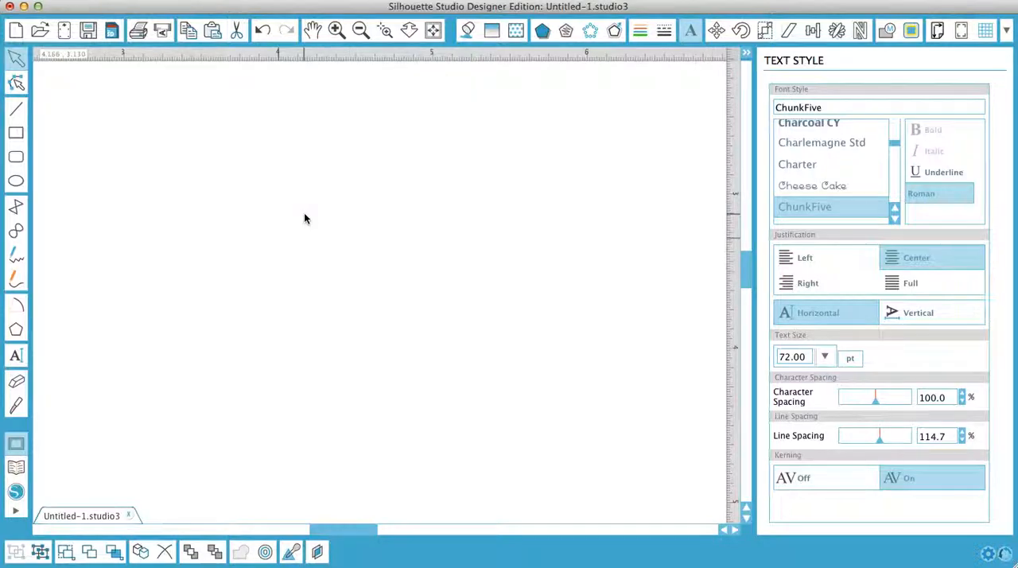
{"action": "type", "text": "H"}
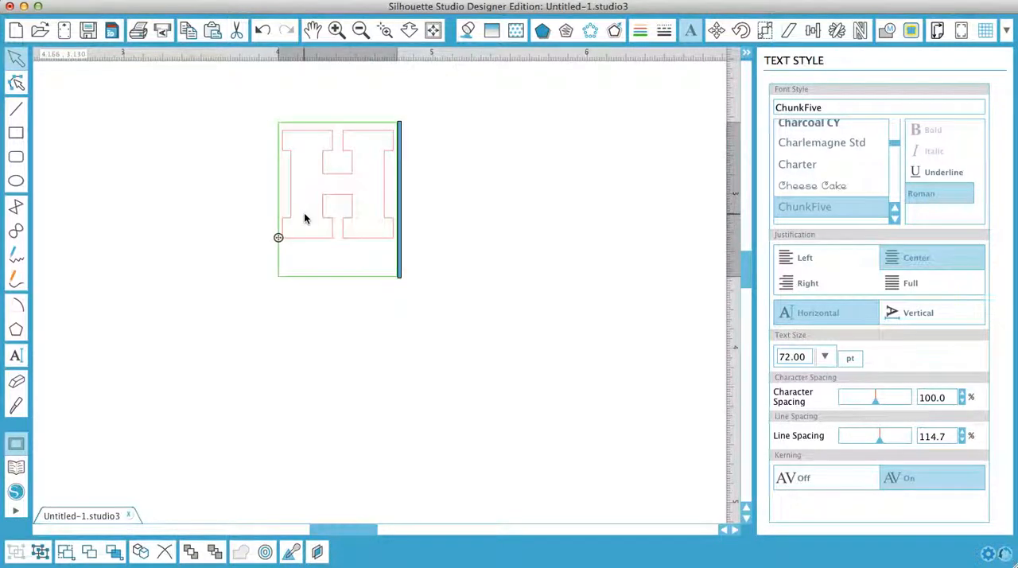
{"action": "type", "text": "appy"}
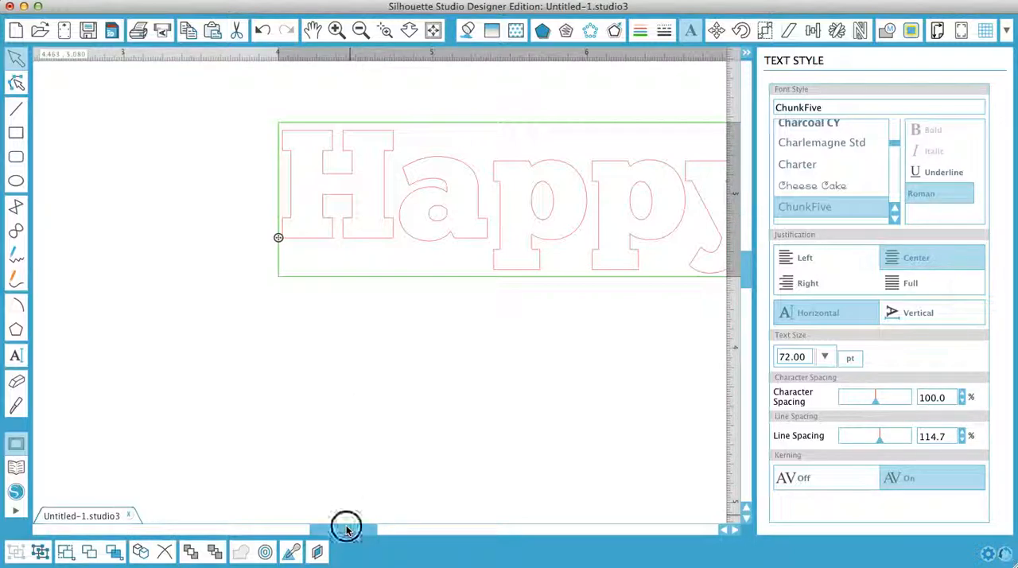
Select all of Happy, try Cheese Cake, then settle on ChunkFive and finish editing.
{"action": "left_click_drag", "start_coordinate": [346, 528], "coordinate": [370, 528]}
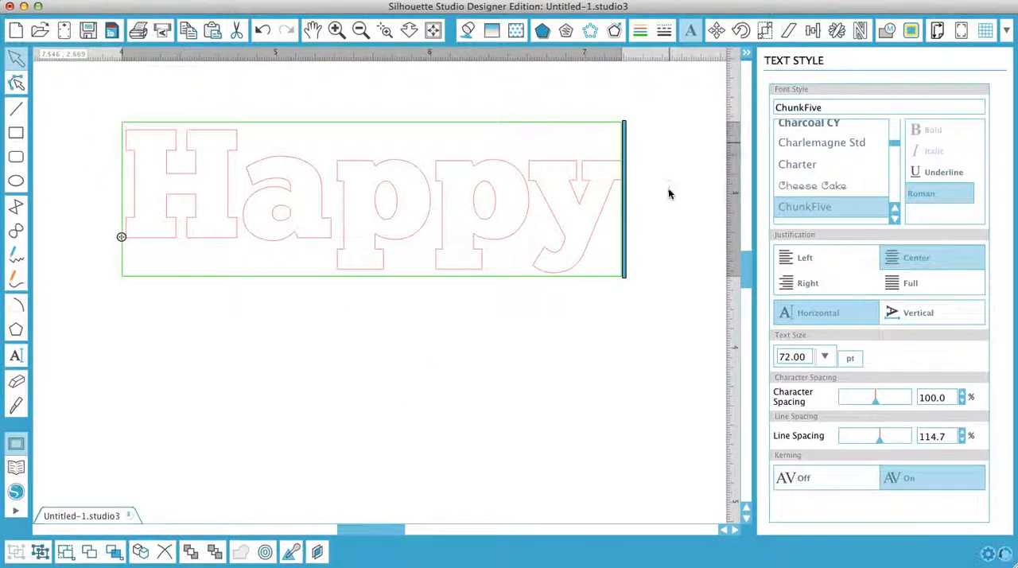
{"action": "mouse_move", "coordinate": [667, 223]}
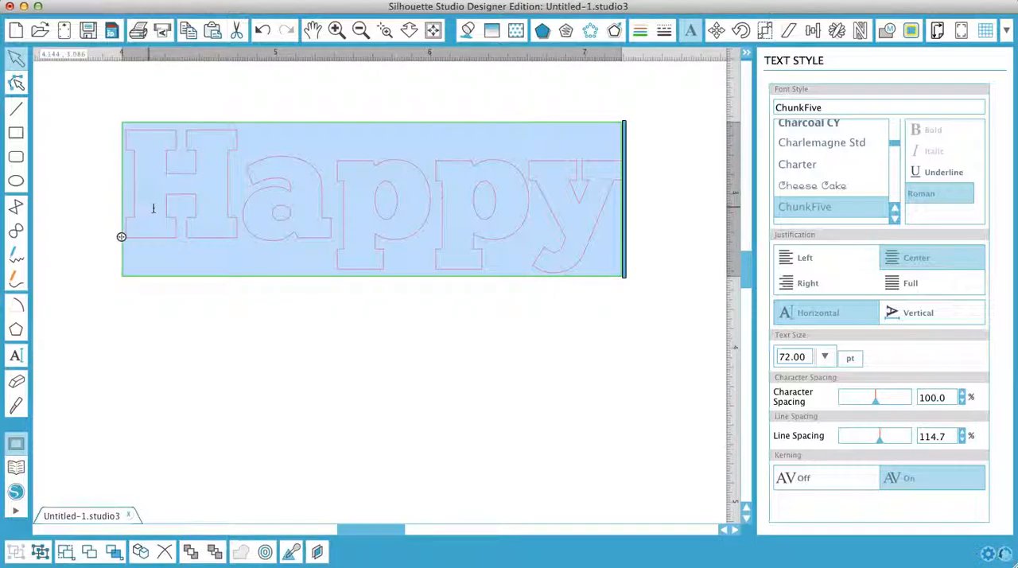
{"action": "left_click", "coordinate": [812, 186]}
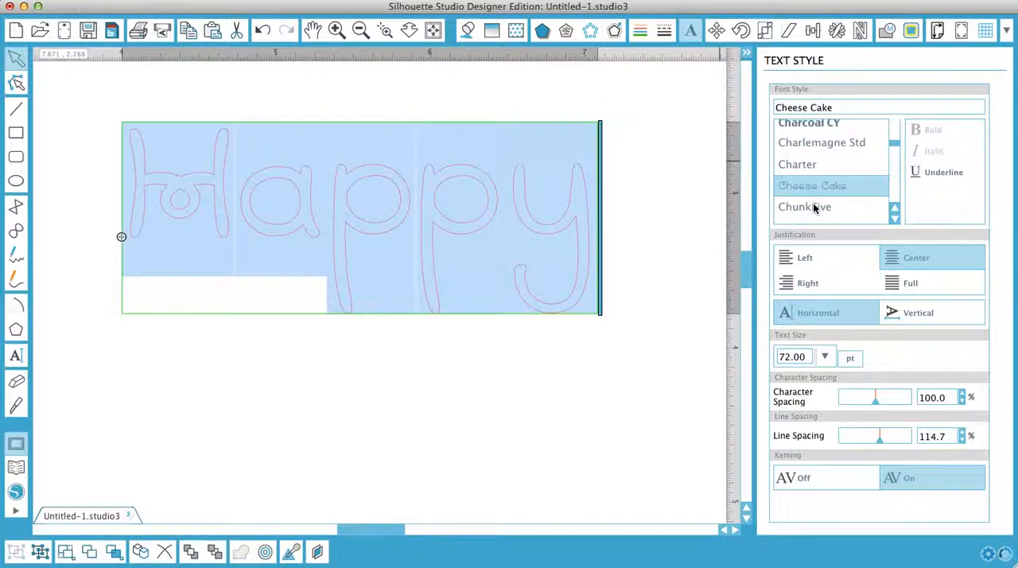
{"action": "left_click", "coordinate": [804, 206]}
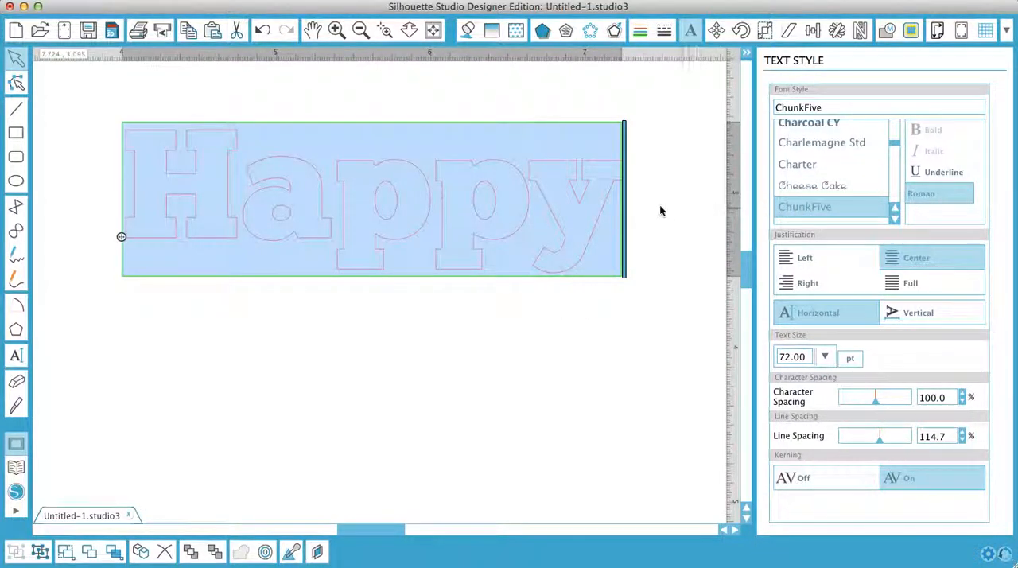
{"action": "left_click", "coordinate": [815, 128]}
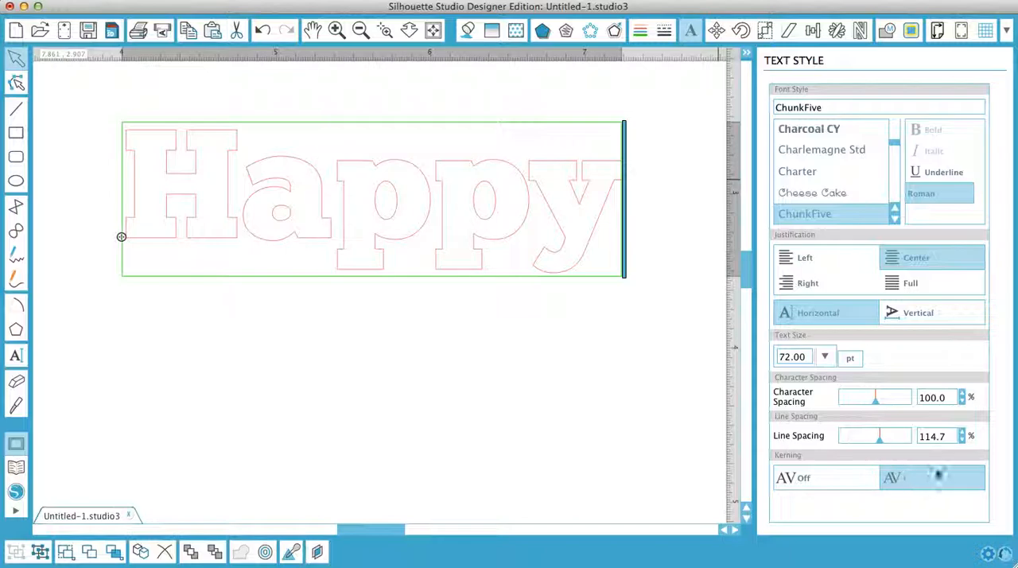
Drag Happy's Character Spacing slider back and forth, settling on wider letter spacing.
{"action": "left_click", "coordinate": [931, 478]}
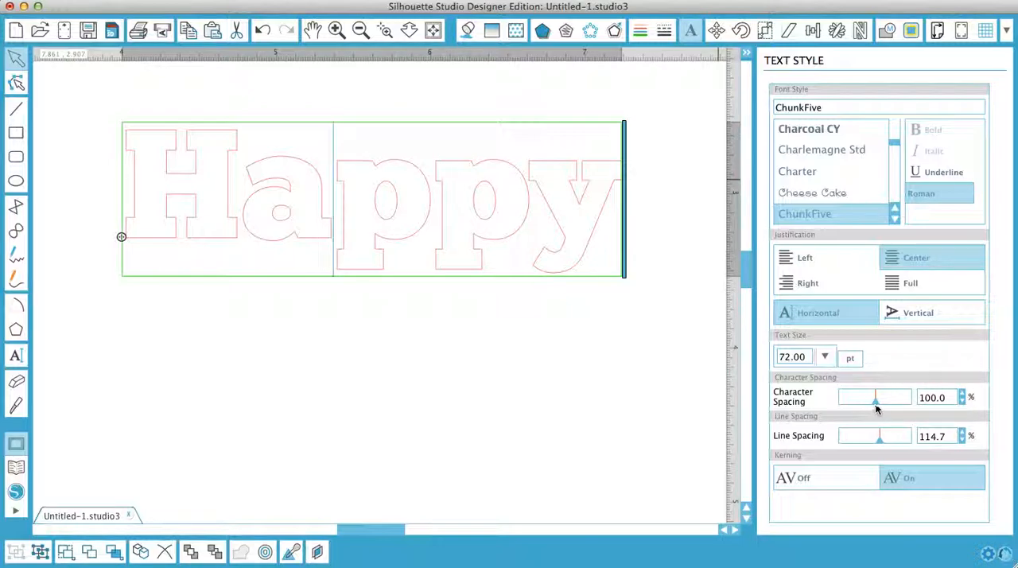
{"action": "left_click_drag", "start_coordinate": [875, 398], "coordinate": [894, 398]}
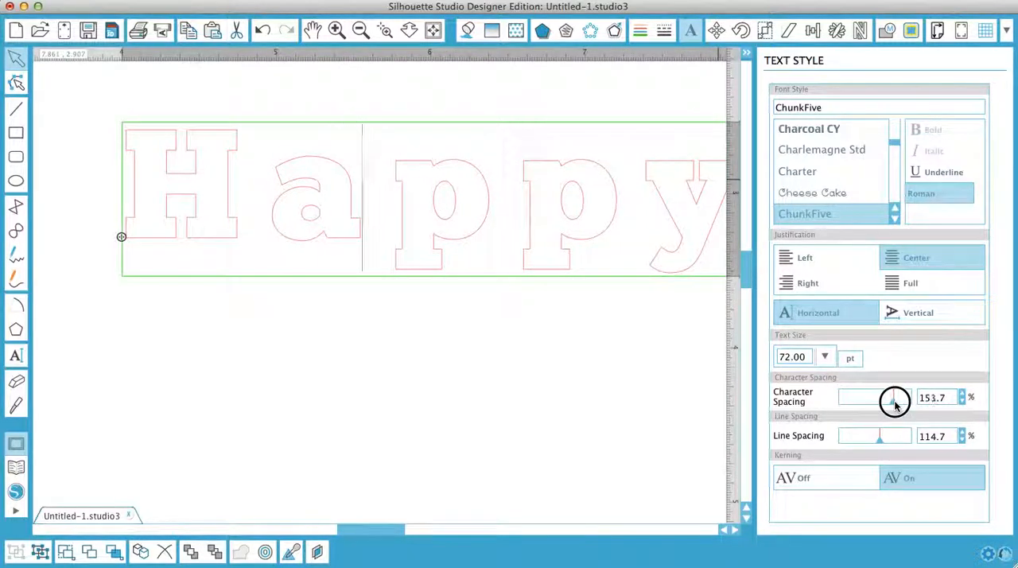
{"action": "left_click_drag", "start_coordinate": [895, 401], "coordinate": [879, 399]}
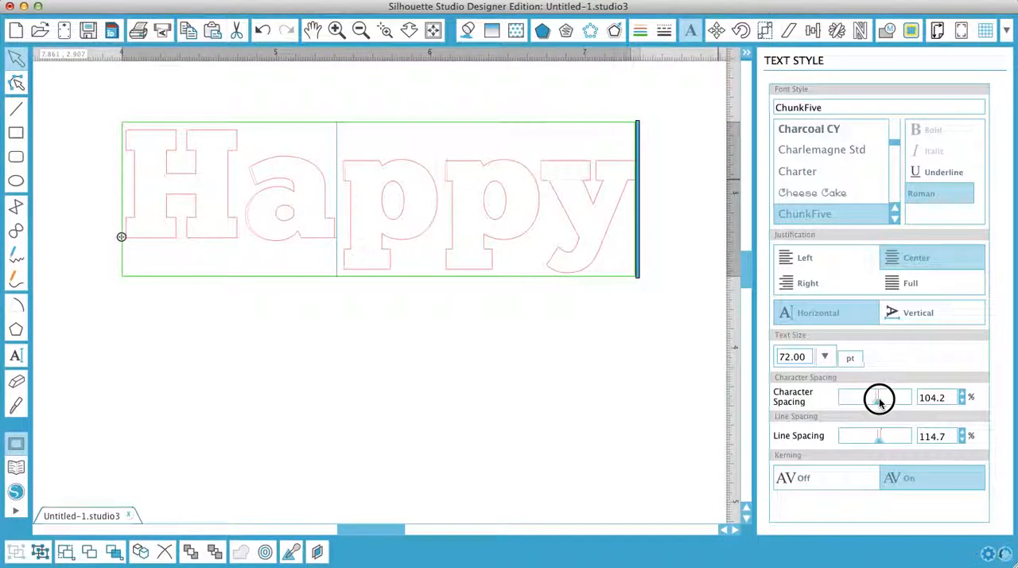
{"action": "left_click_drag", "start_coordinate": [876, 398], "coordinate": [886, 398]}
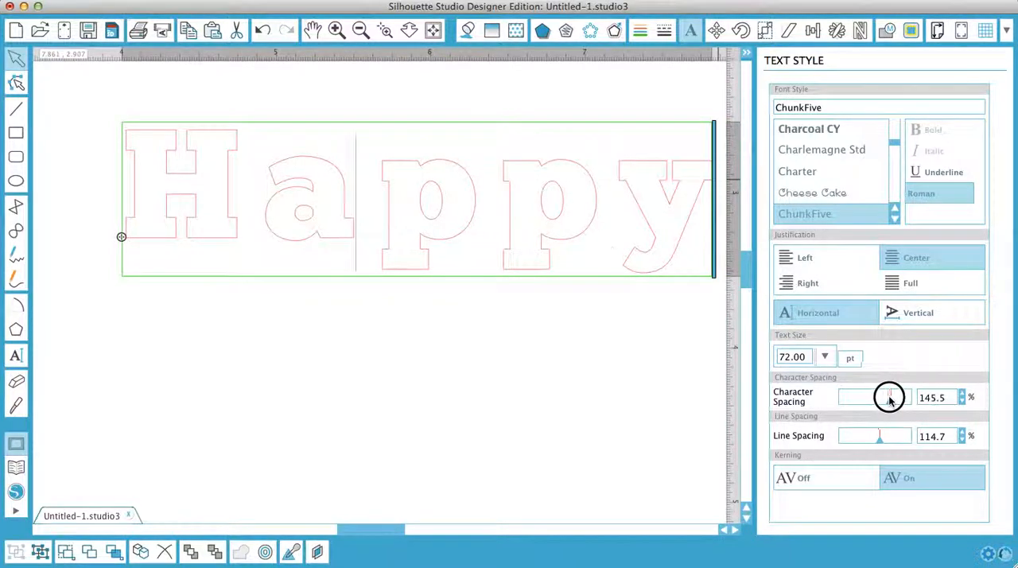
{"action": "left_click_drag", "start_coordinate": [889, 397], "coordinate": [864, 397]}
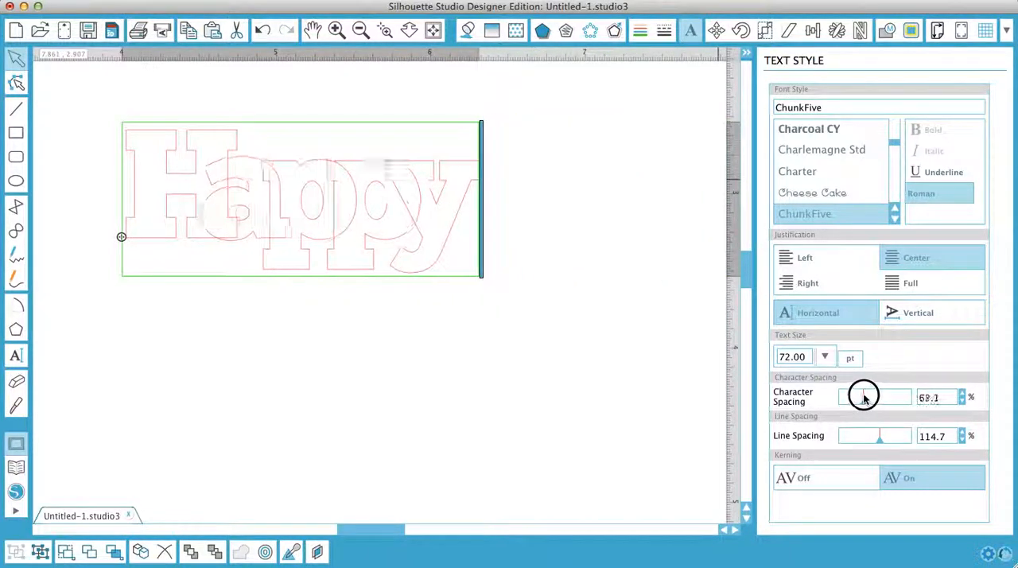
{"action": "left_click_drag", "start_coordinate": [863, 396], "coordinate": [883, 396]}
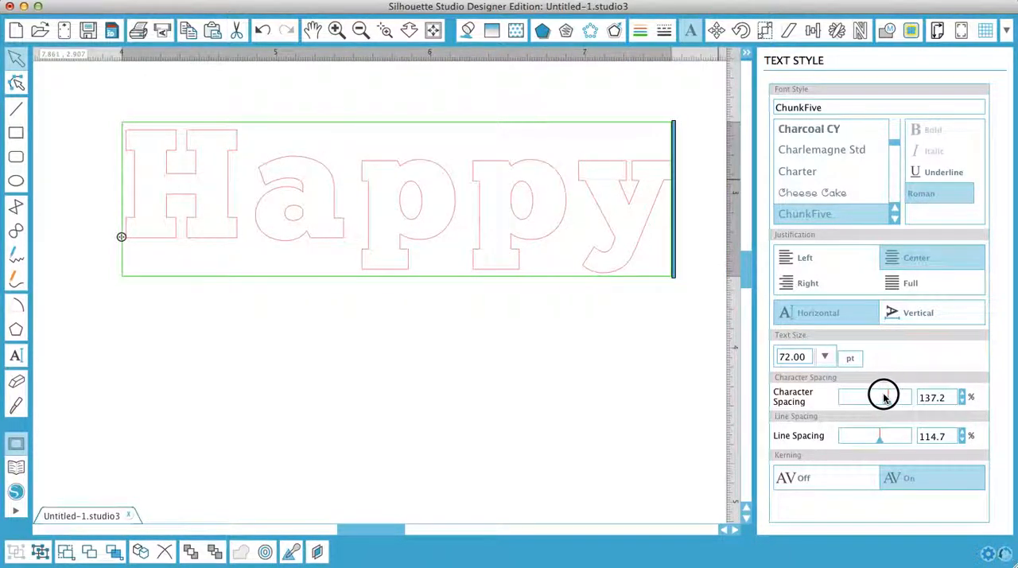
{"action": "left_click_drag", "start_coordinate": [895, 396], "coordinate": [886, 396]}
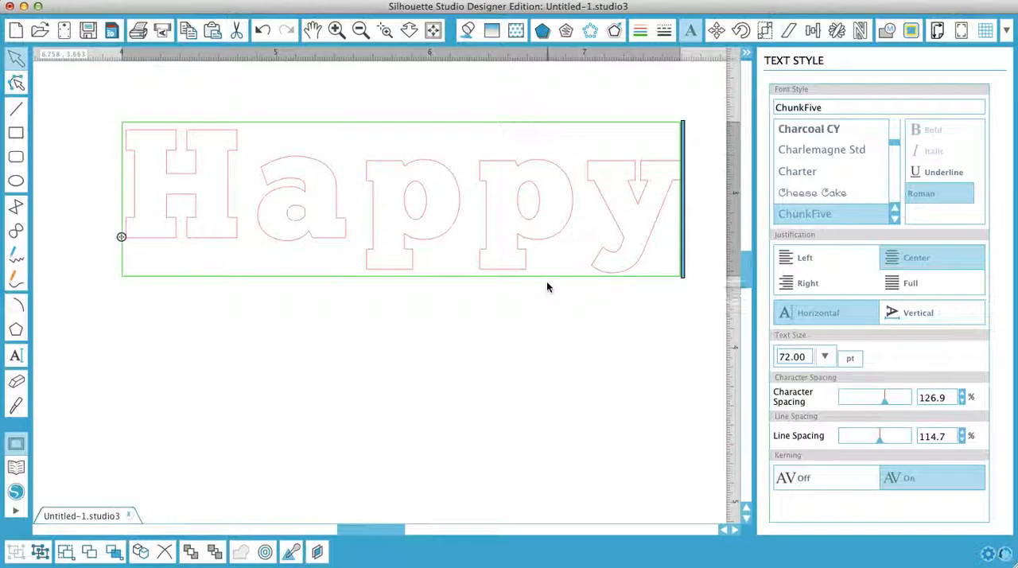
{"action": "mouse_move", "coordinate": [533, 422]}
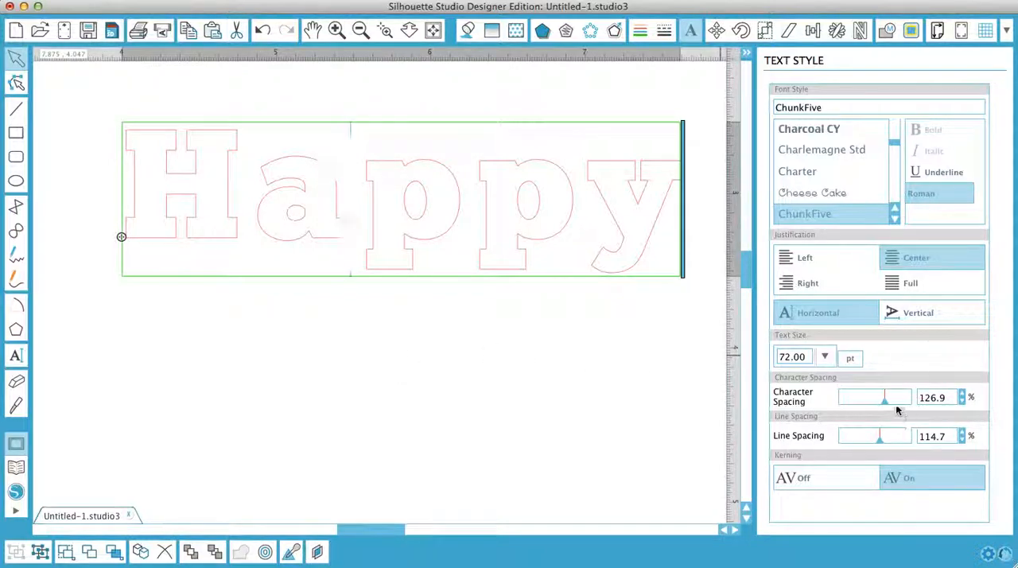
{"action": "left_click_drag", "start_coordinate": [886, 398], "coordinate": [888, 397]}
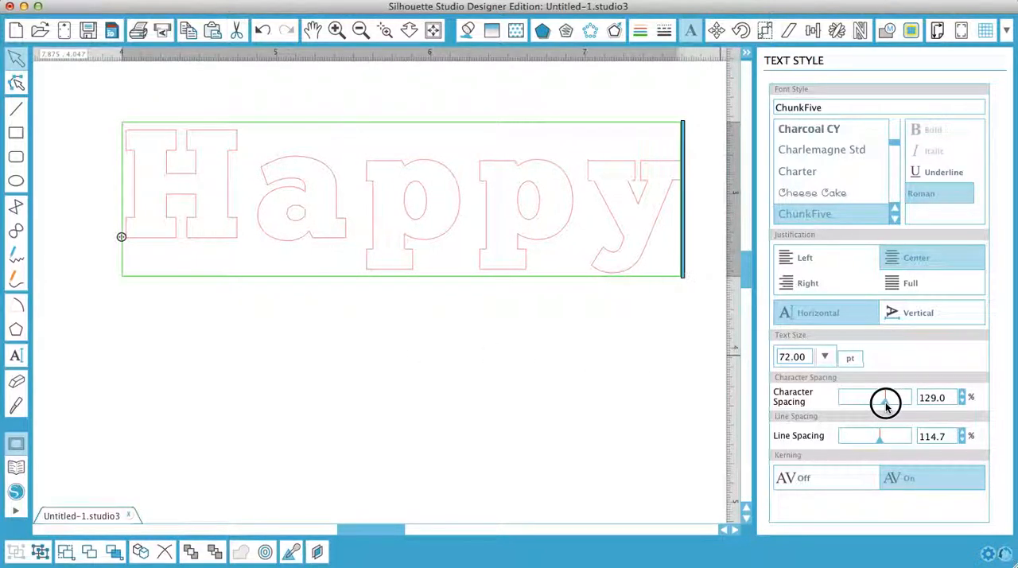
{"action": "left_click_drag", "start_coordinate": [885, 402], "coordinate": [874, 402]}
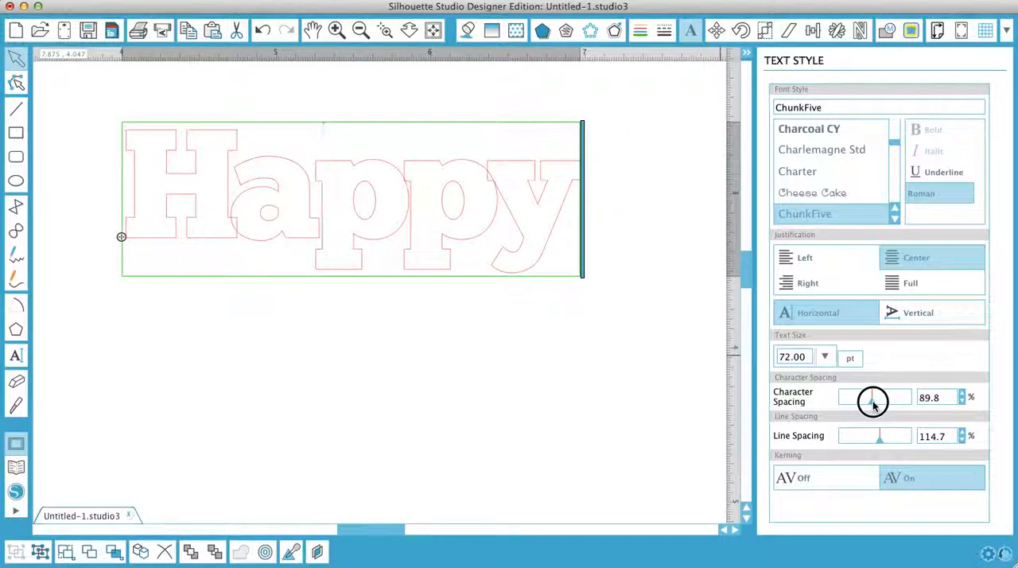
{"action": "left_click_drag", "start_coordinate": [874, 400], "coordinate": [883, 400]}
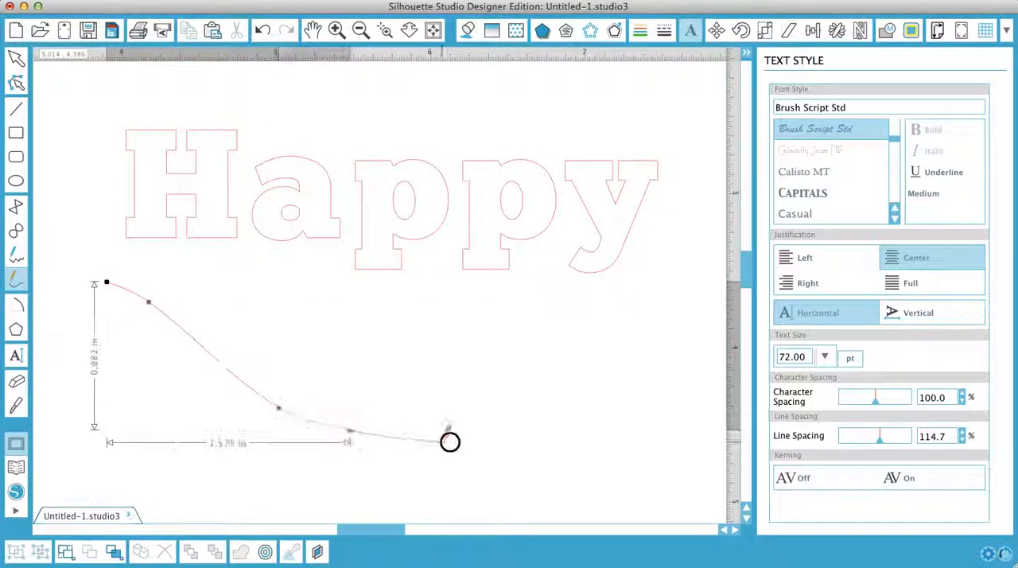
Draw a curved line beneath Happy and slide the text along the curve.
{"action": "left_click_drag", "start_coordinate": [449, 442], "coordinate": [712, 381]}
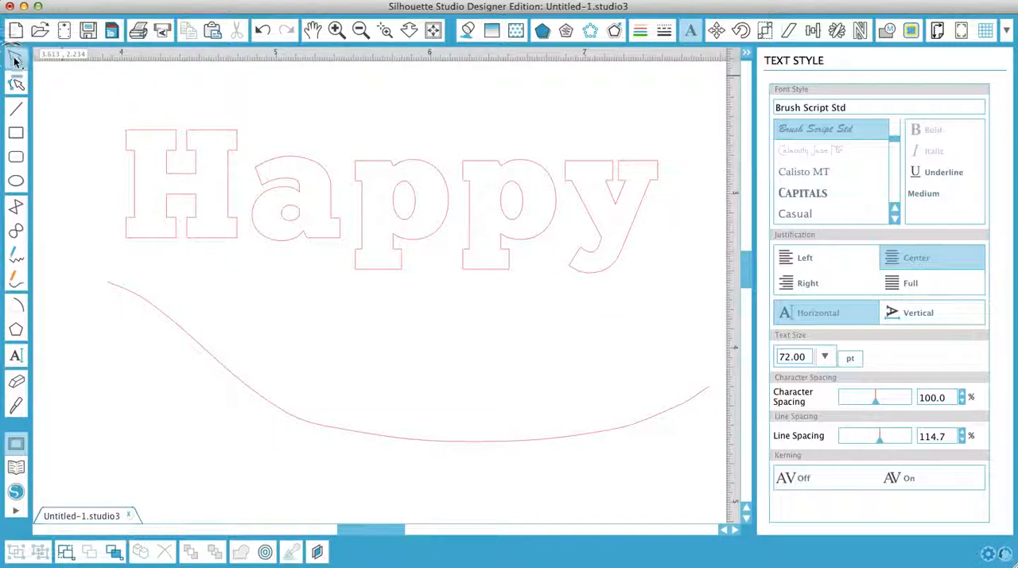
{"action": "left_click", "coordinate": [805, 213]}
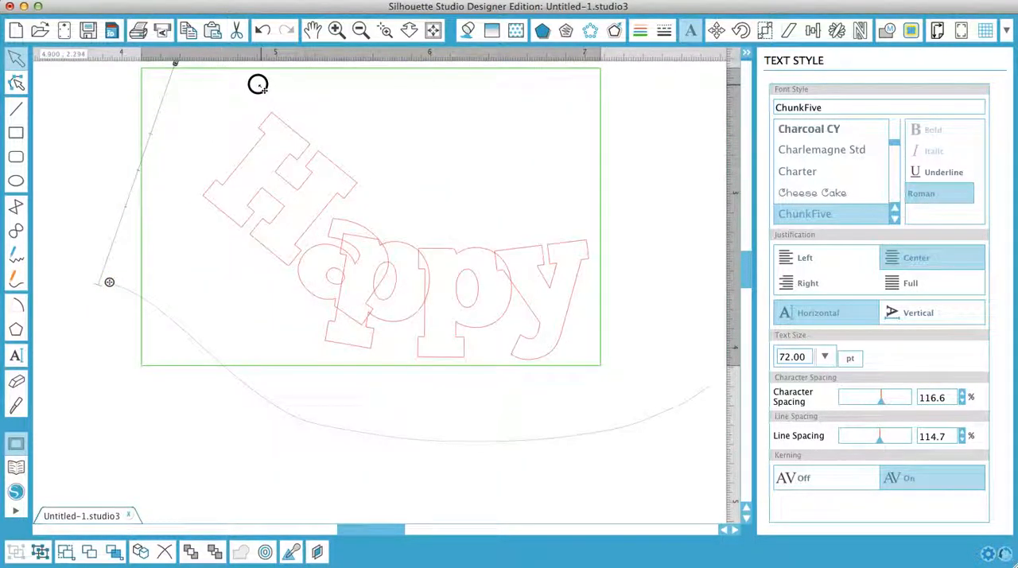
{"action": "left_click_drag", "start_coordinate": [258, 84], "coordinate": [161, 166]}
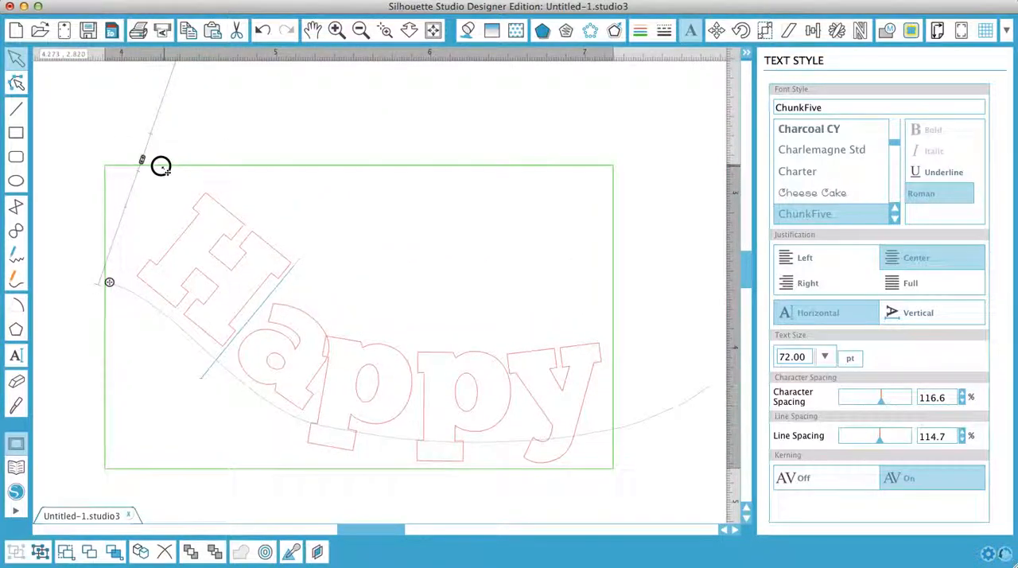
{"action": "left_click_drag", "start_coordinate": [160, 165], "coordinate": [159, 199]}
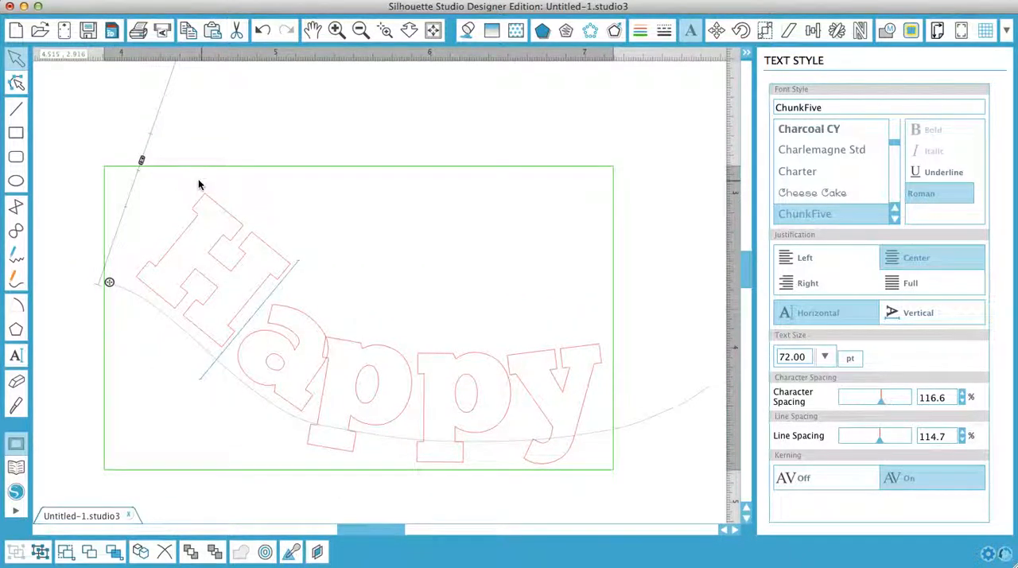
{"action": "mouse_move", "coordinate": [617, 494]}
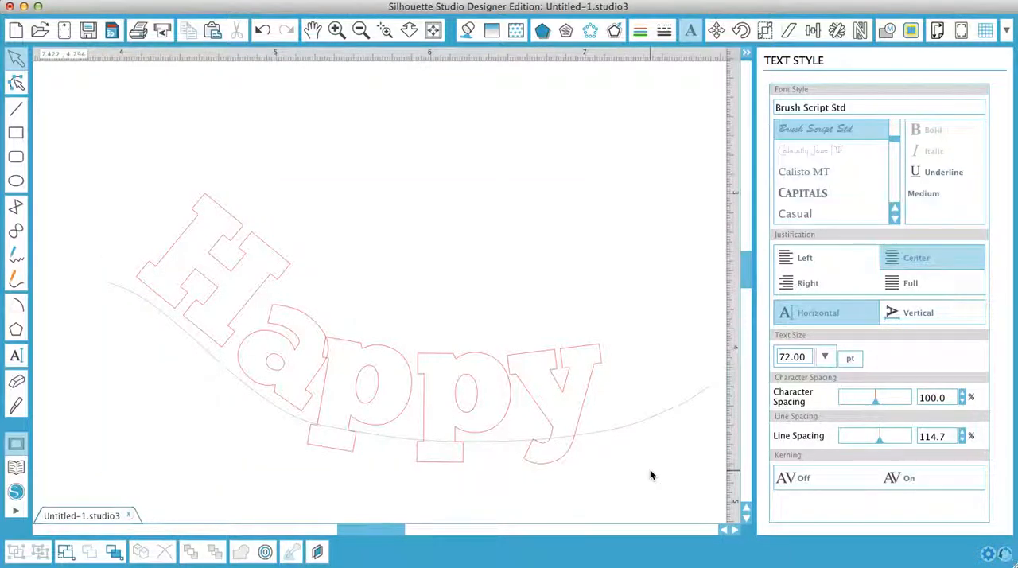
{"action": "mouse_move", "coordinate": [139, 166]}
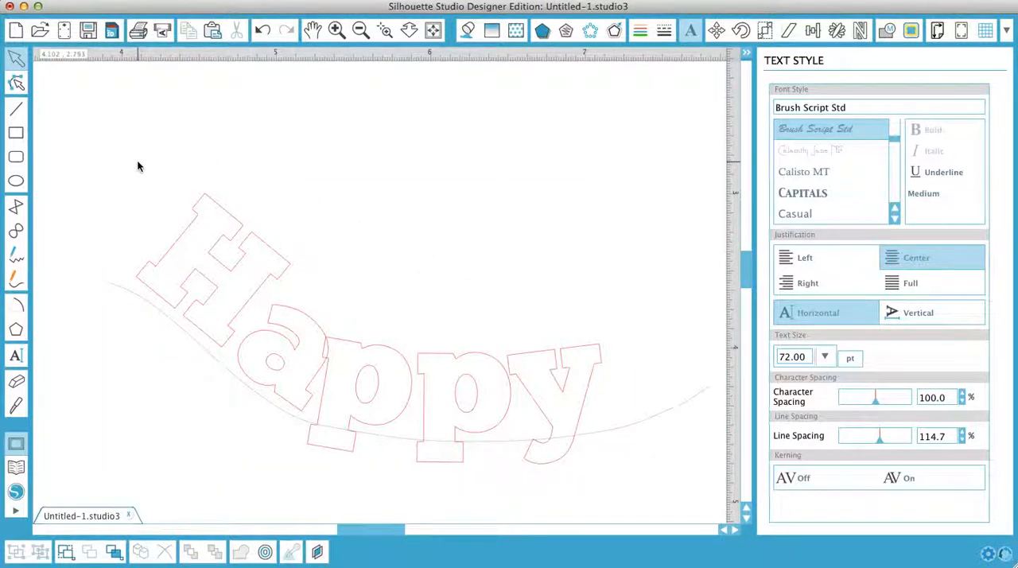
Shift the curved Happy along its line, convert it to paths, and reposition the shapes.
{"action": "left_click", "coordinate": [788, 129]}
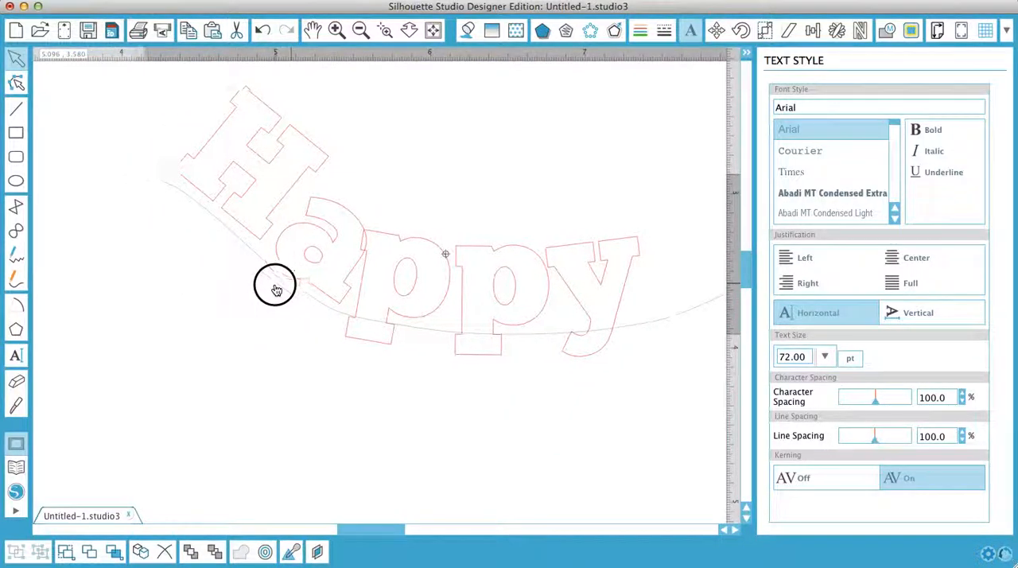
{"action": "left_click_drag", "start_coordinate": [276, 286], "coordinate": [225, 419]}
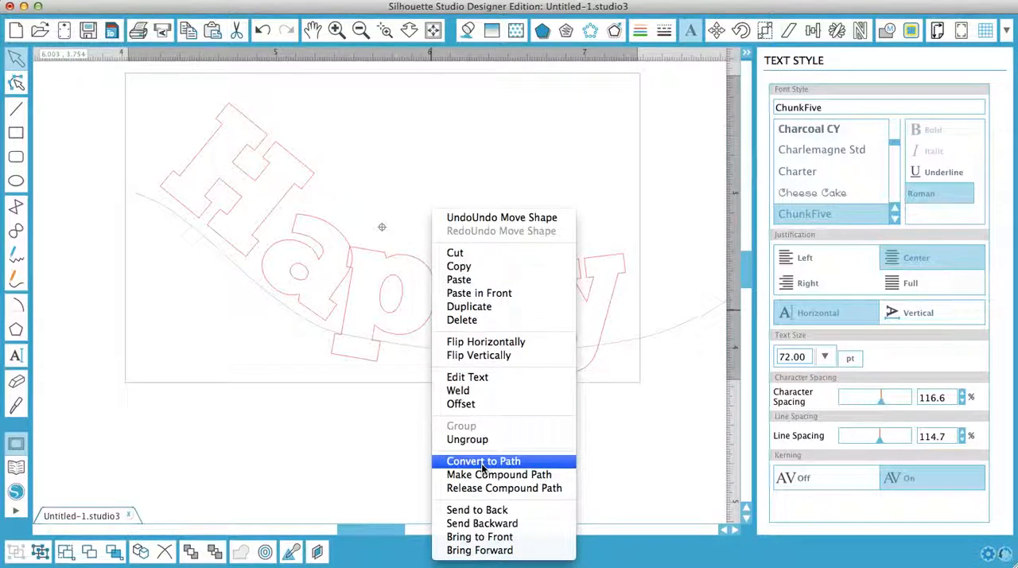
{"action": "left_click", "coordinate": [483, 461]}
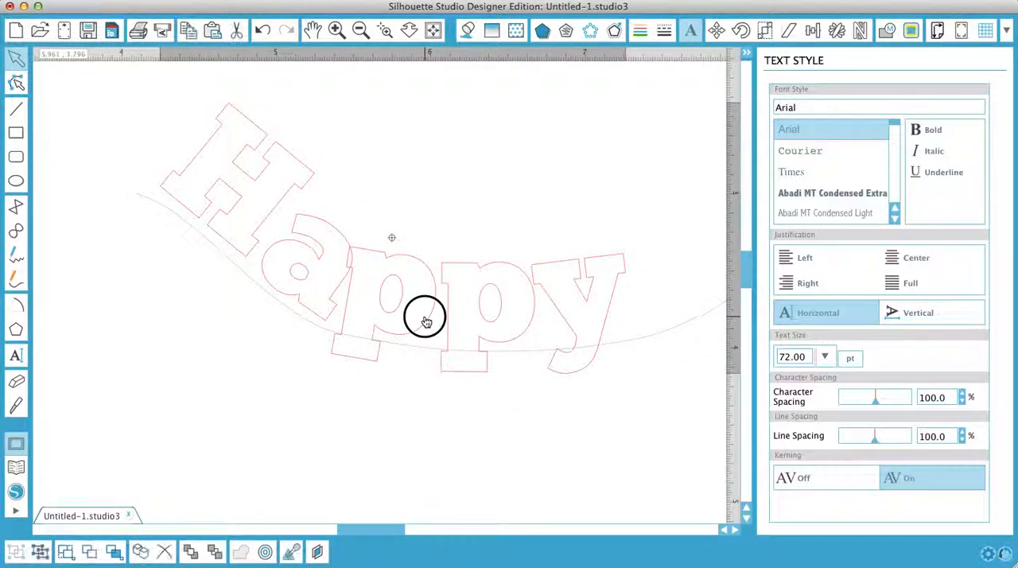
{"action": "left_click_drag", "start_coordinate": [425, 318], "coordinate": [424, 298]}
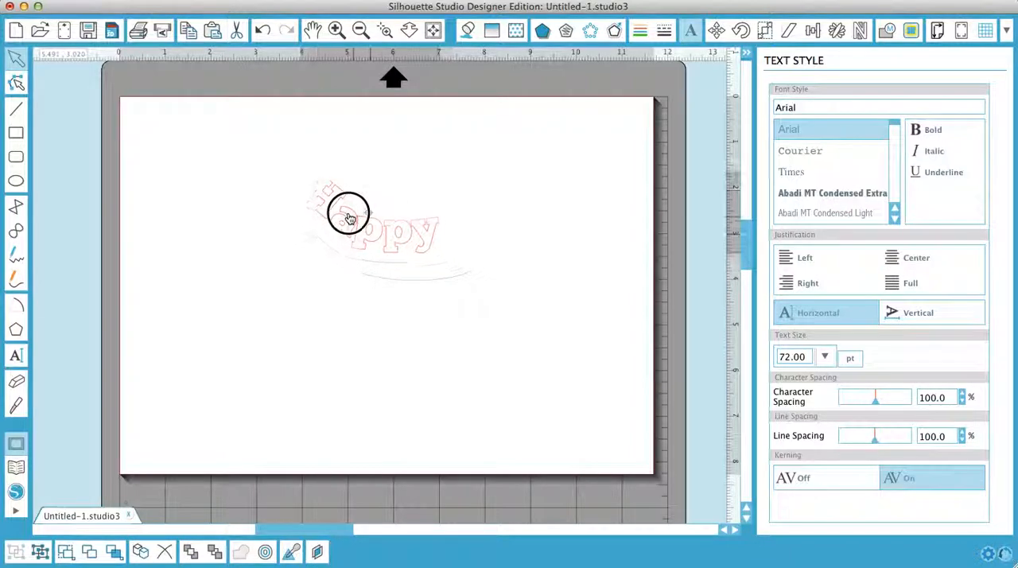
Drag the converted Happy shapes off the cutting mat to the left.
{"action": "left_click_drag", "start_coordinate": [347, 215], "coordinate": [62, 153]}
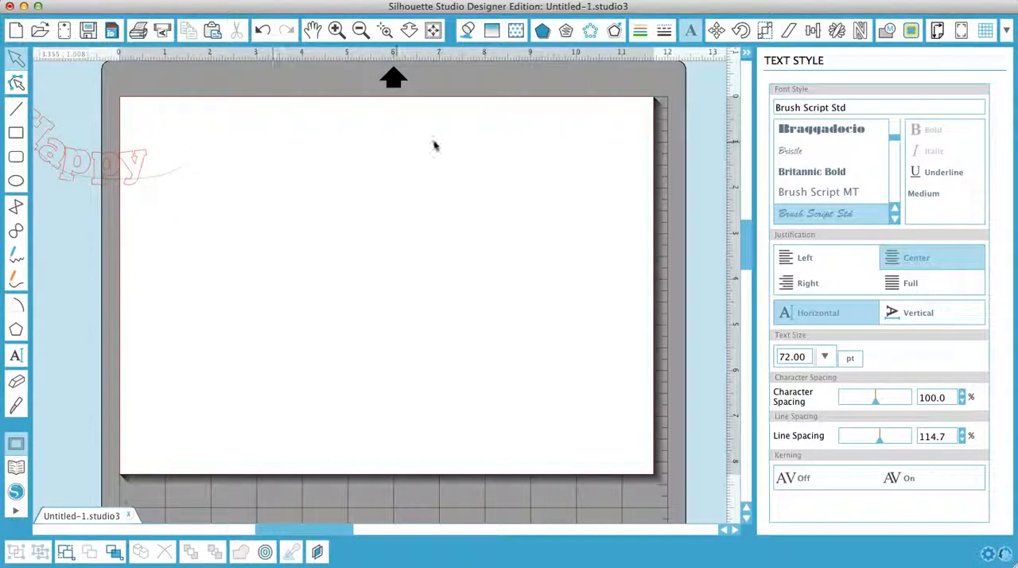
{"action": "mouse_move", "coordinate": [77, 306]}
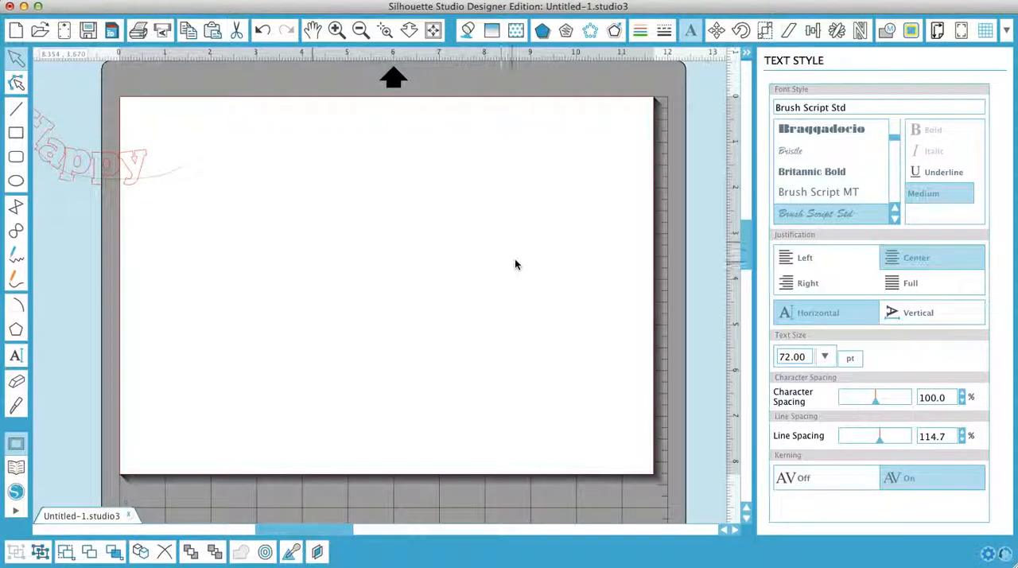
{"action": "mouse_move", "coordinate": [541, 259]}
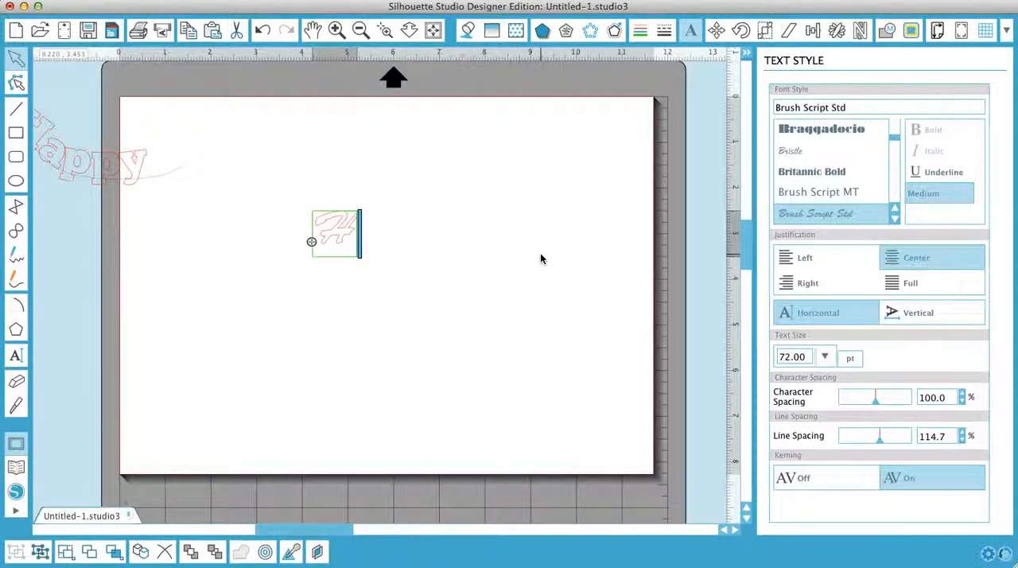
Type Happy in Brush Script Std and widen its character spacing to about 135%.
{"action": "type", "text": "Happy"}
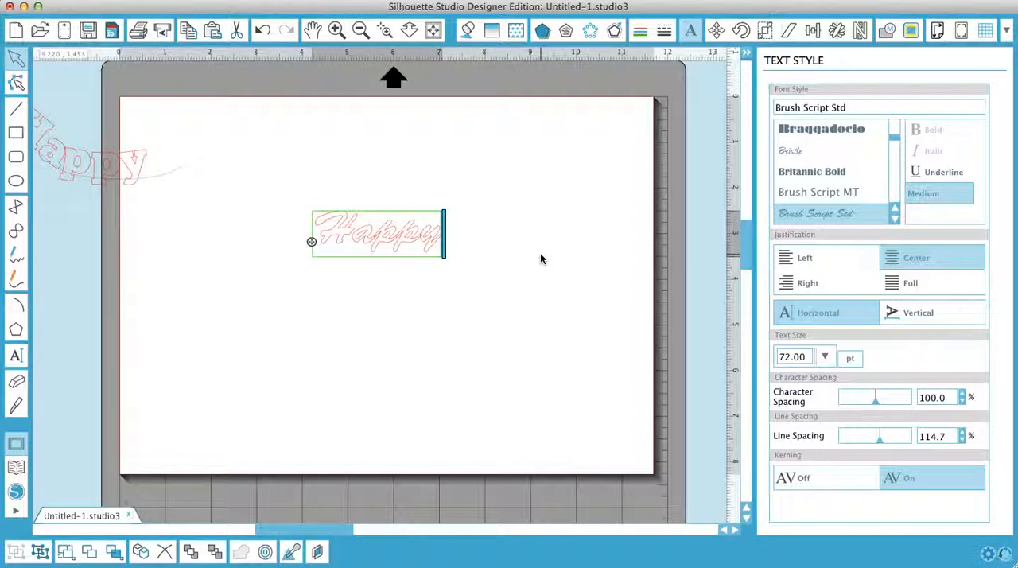
{"action": "mouse_move", "coordinate": [503, 122]}
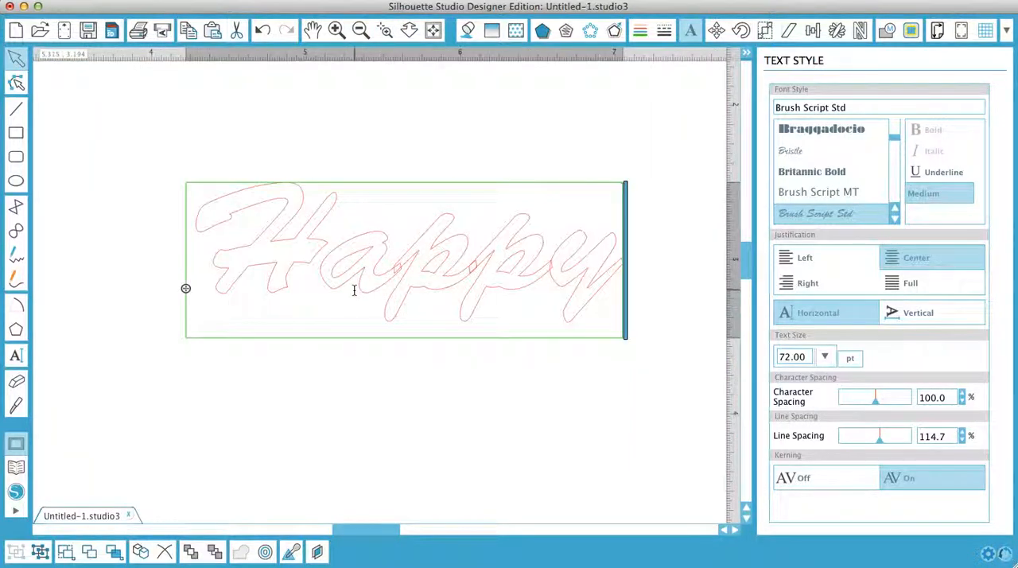
{"action": "mouse_move", "coordinate": [561, 277]}
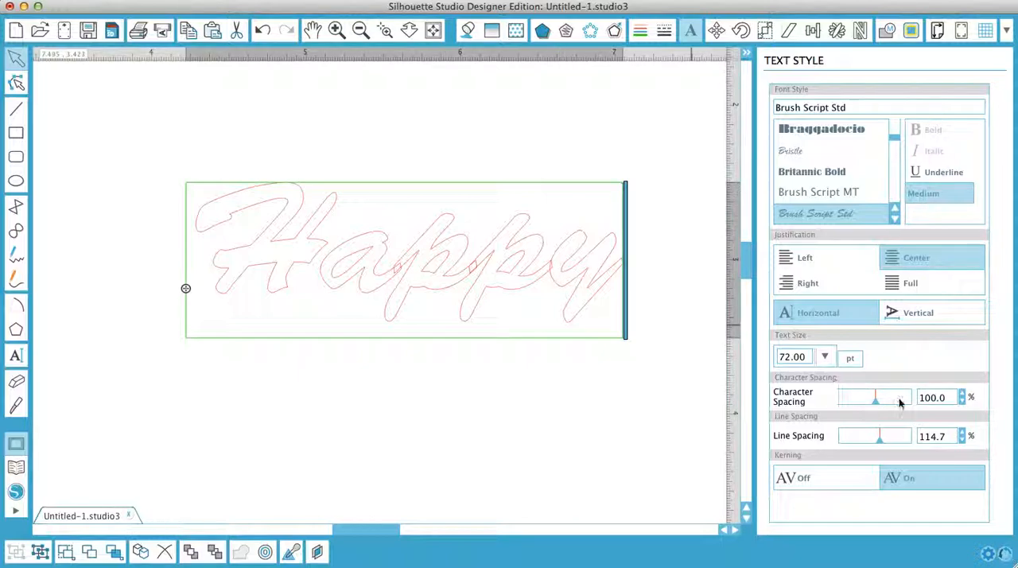
{"action": "left_click_drag", "start_coordinate": [875, 398], "coordinate": [881, 398]}
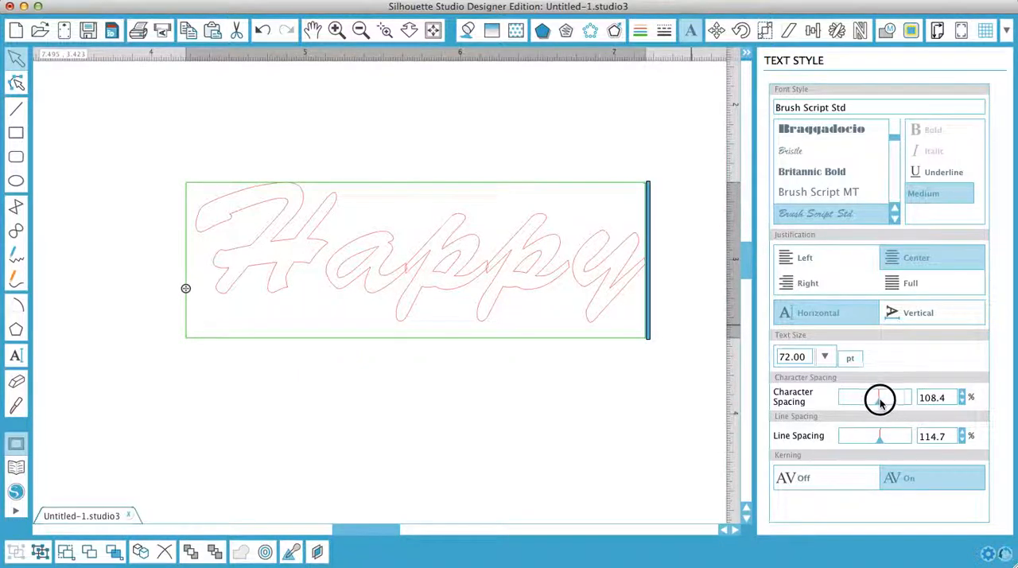
{"action": "left_click_drag", "start_coordinate": [879, 397], "coordinate": [891, 398]}
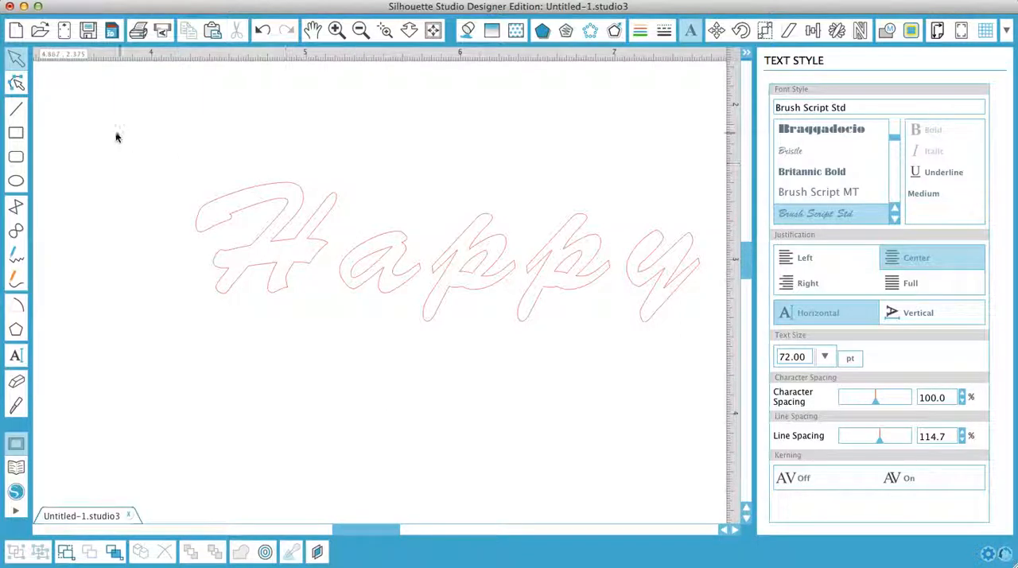
{"action": "left_click", "coordinate": [446, 254]}
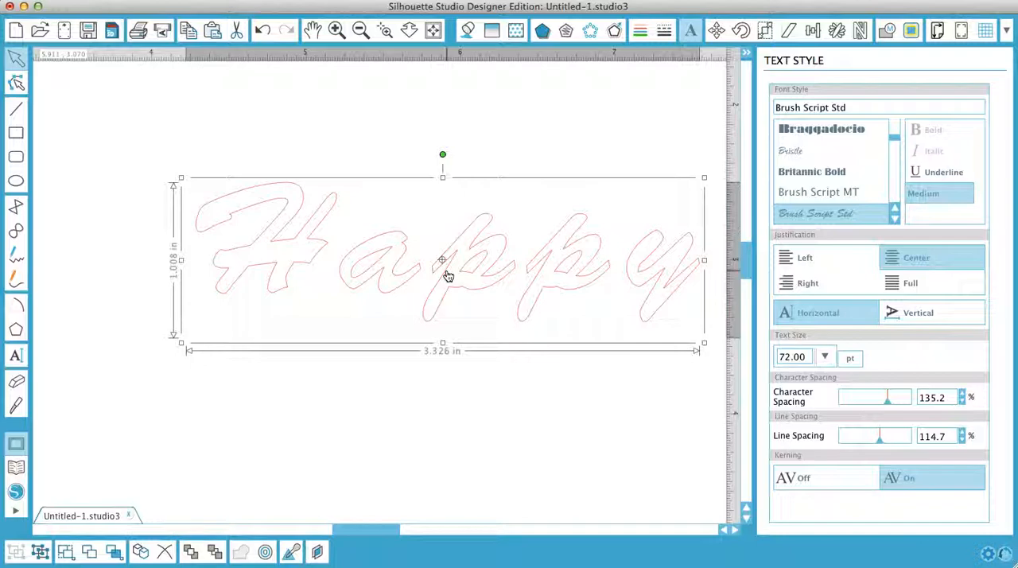
{"action": "right_click", "coordinate": [441, 271]}
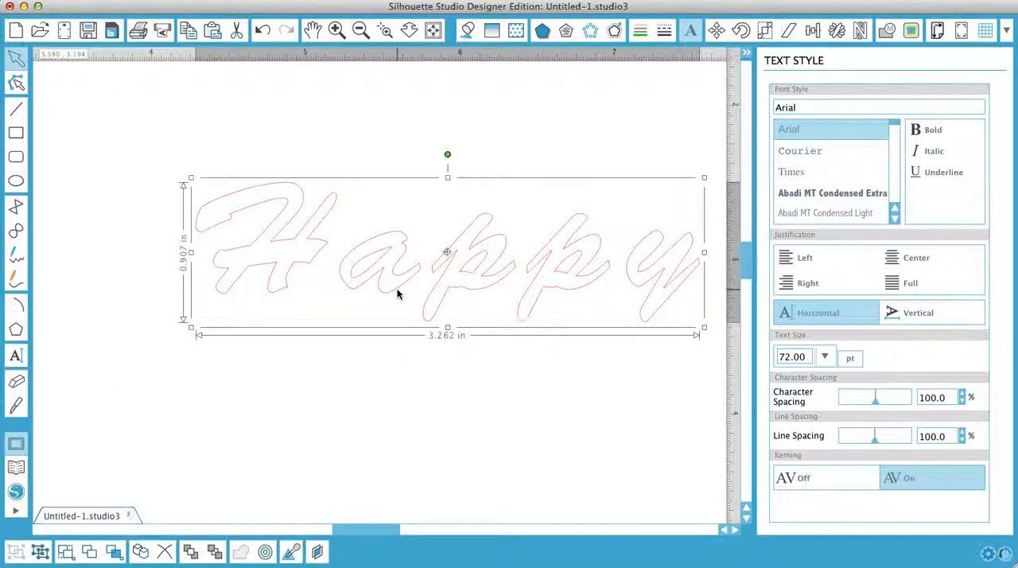
Slide both p's and the y of the ungrouped script Happy left until they overlap.
{"action": "left_click_drag", "start_coordinate": [448, 253], "coordinate": [357, 260]}
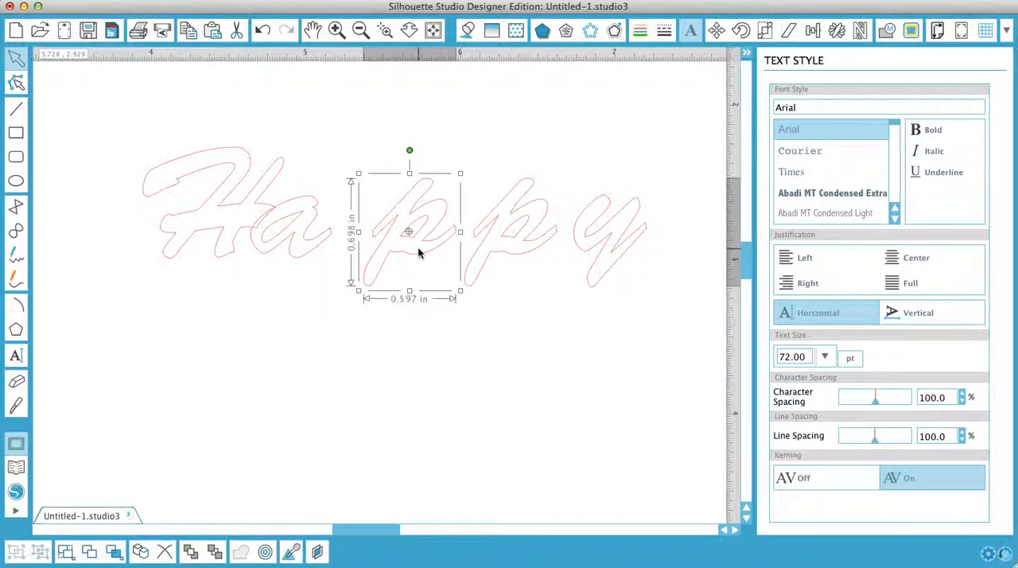
{"action": "left_click_drag", "start_coordinate": [409, 231], "coordinate": [392, 231]}
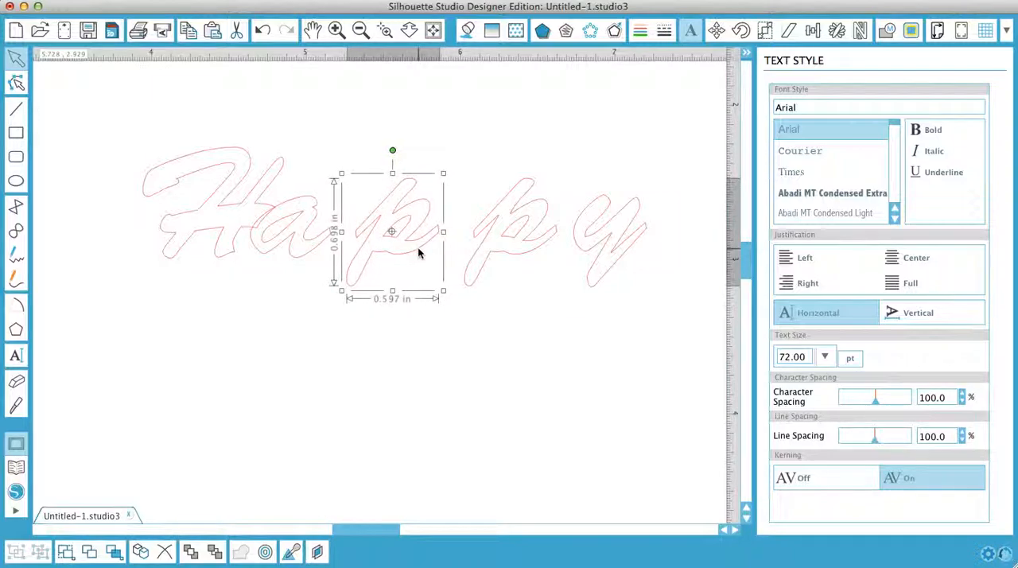
{"action": "left_click_drag", "start_coordinate": [391, 230], "coordinate": [375, 230]}
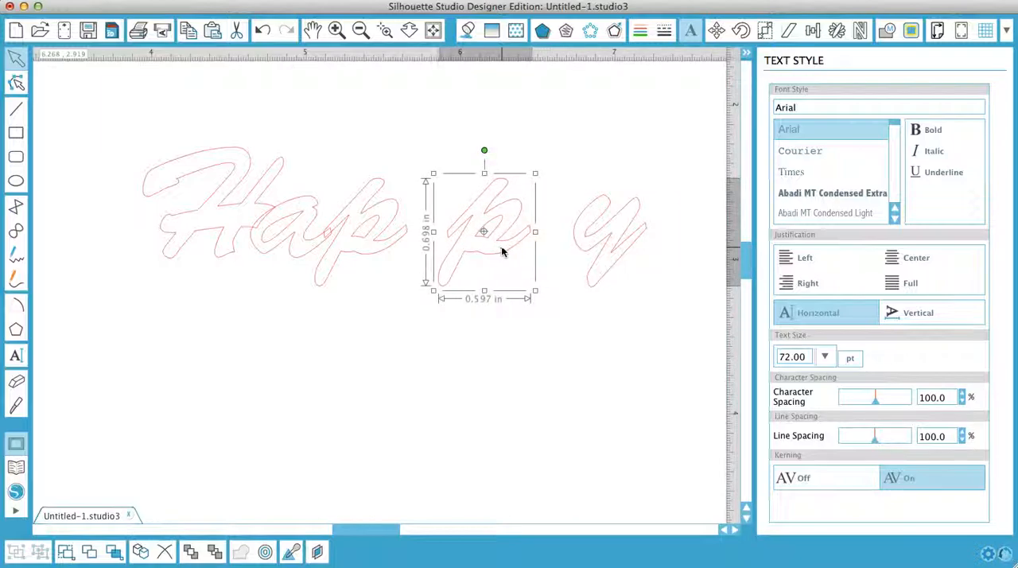
{"action": "left_click_drag", "start_coordinate": [484, 231], "coordinate": [467, 231]}
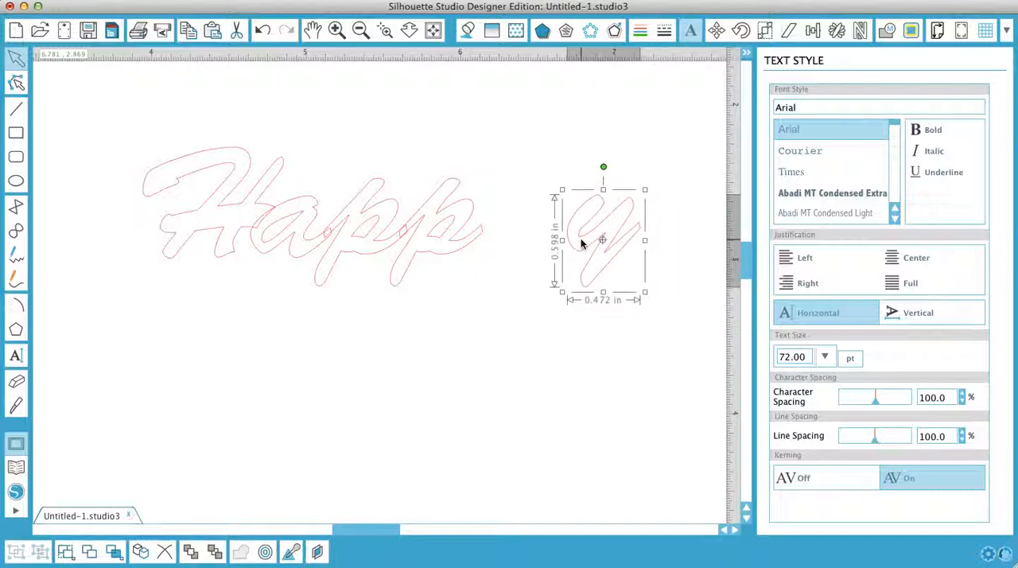
{"action": "left_click_drag", "start_coordinate": [603, 240], "coordinate": [587, 240]}
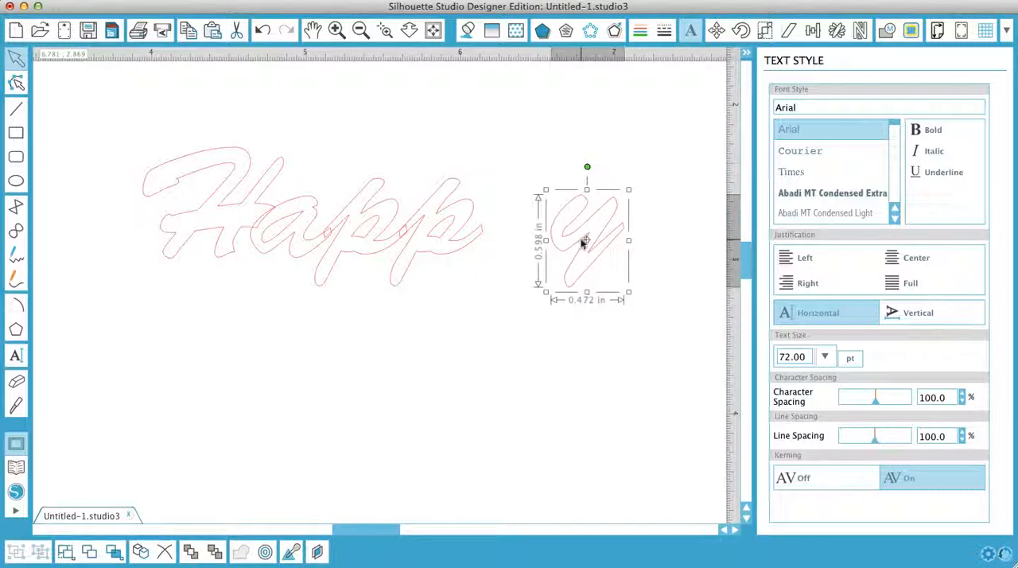
{"action": "left_click_drag", "start_coordinate": [588, 241], "coordinate": [570, 241]}
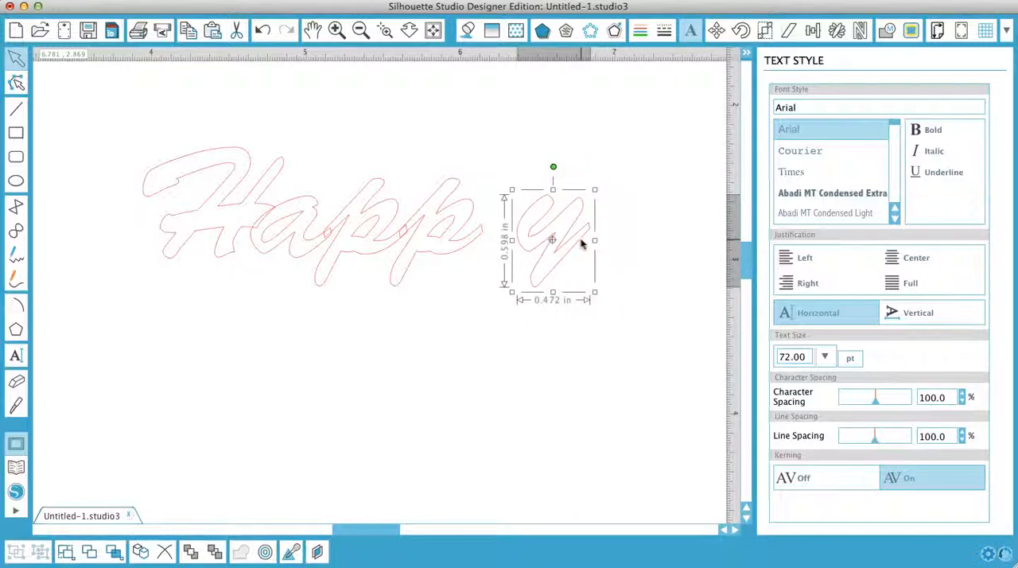
{"action": "left_click_drag", "start_coordinate": [553, 239], "coordinate": [535, 239]}
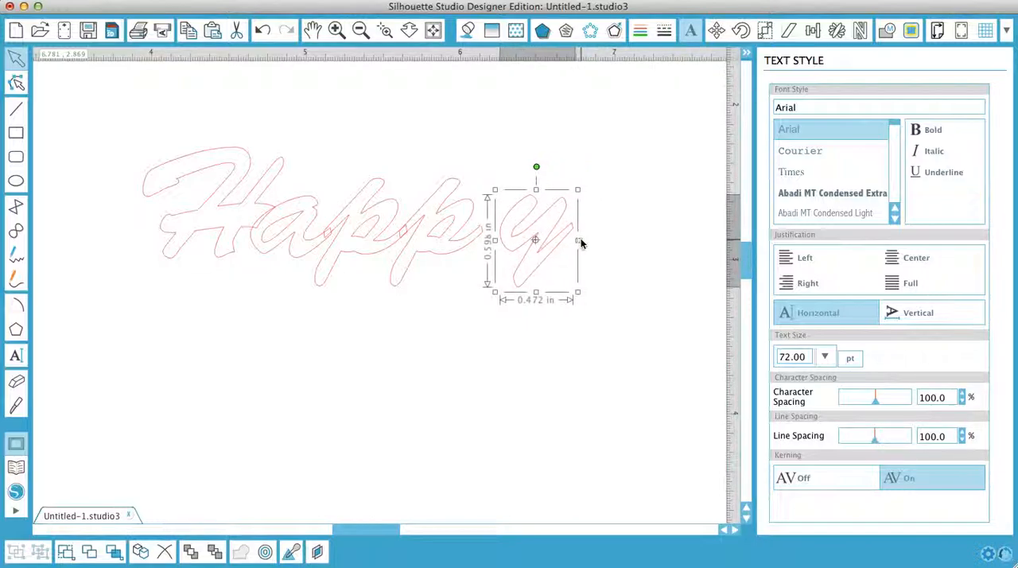
{"action": "left_click_drag", "start_coordinate": [535, 243], "coordinate": [518, 242]}
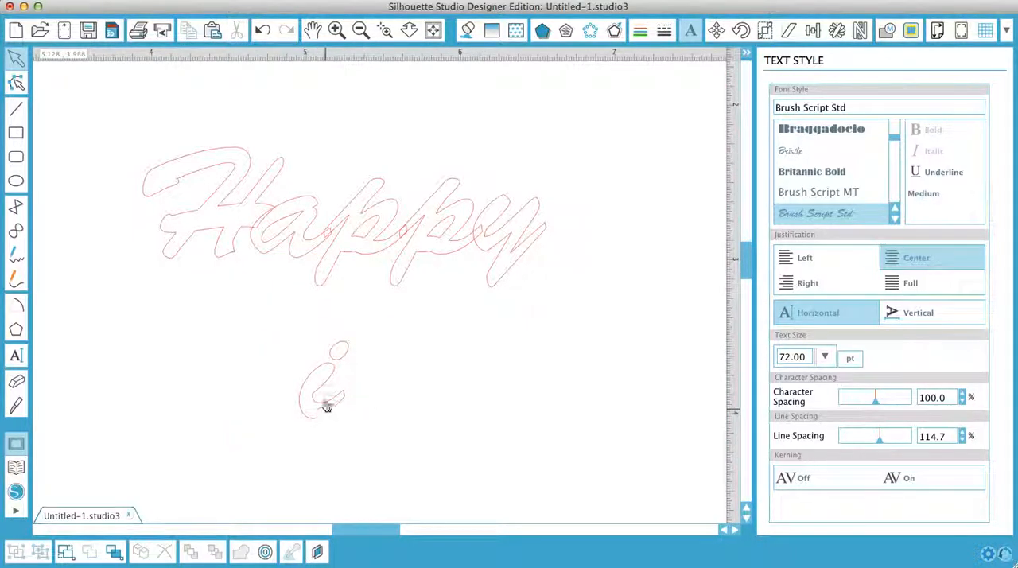
{"action": "mouse_move", "coordinate": [351, 358]}
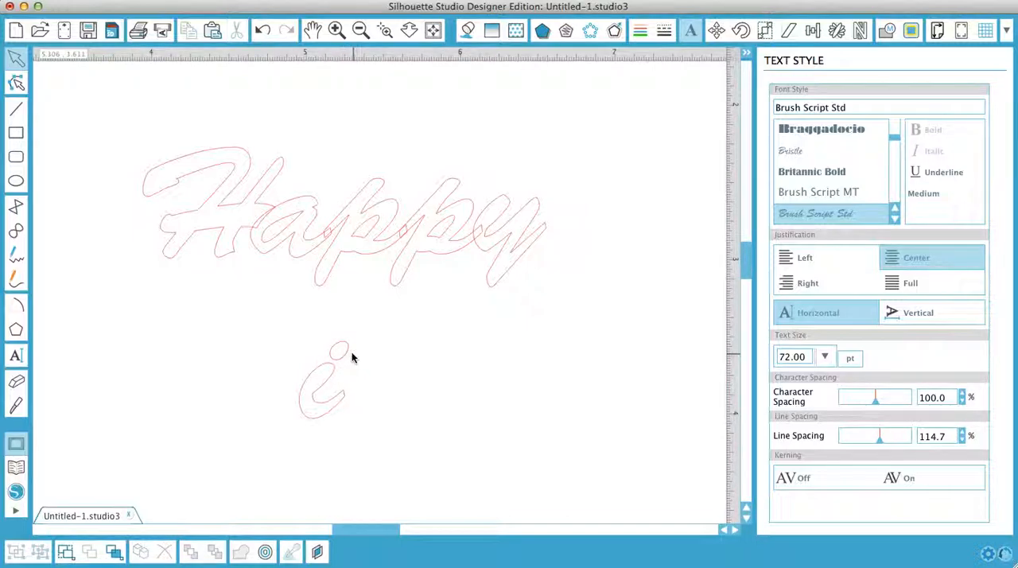
{"action": "mouse_move", "coordinate": [20, 181]}
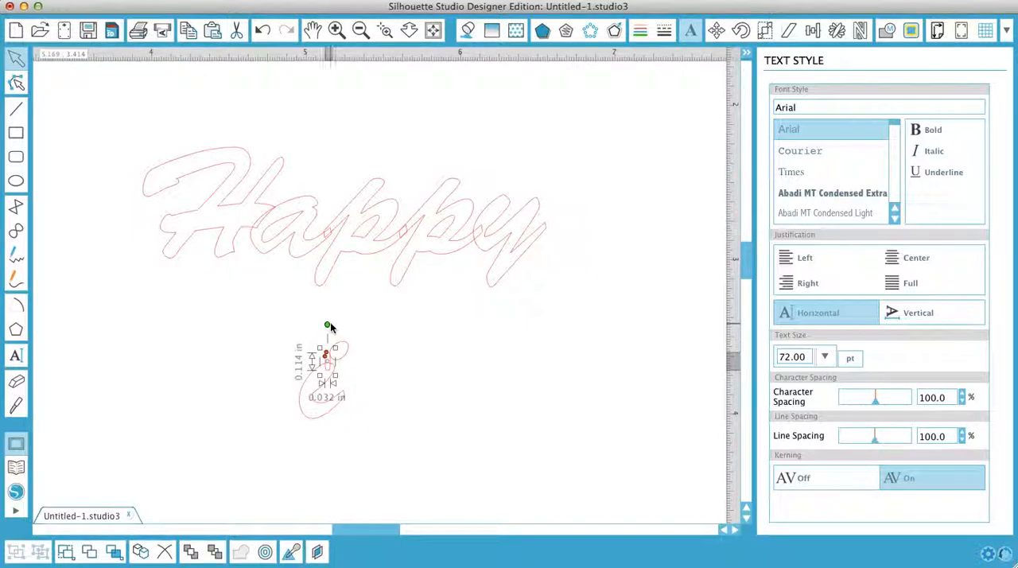
Drag the dot of the script 'i' into its new position.
{"action": "left_click_drag", "start_coordinate": [327, 326], "coordinate": [349, 334]}
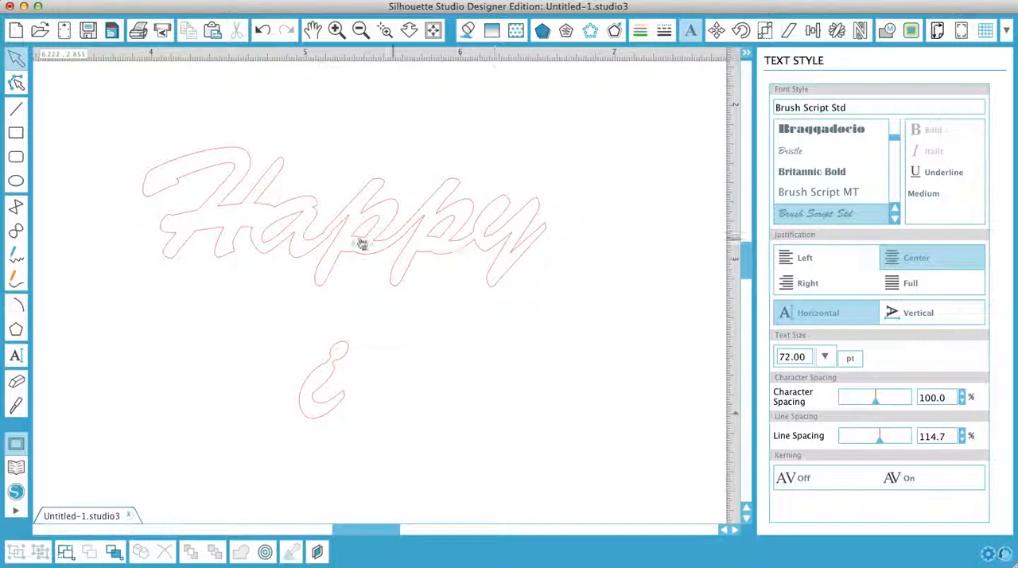
{"action": "mouse_move", "coordinate": [278, 246]}
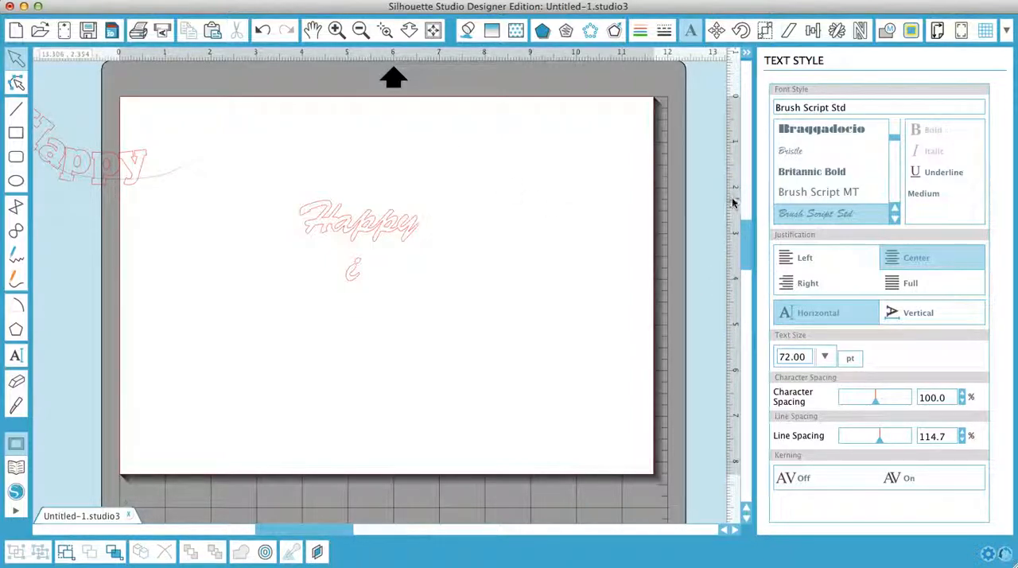
{"action": "mouse_move", "coordinate": [577, 225]}
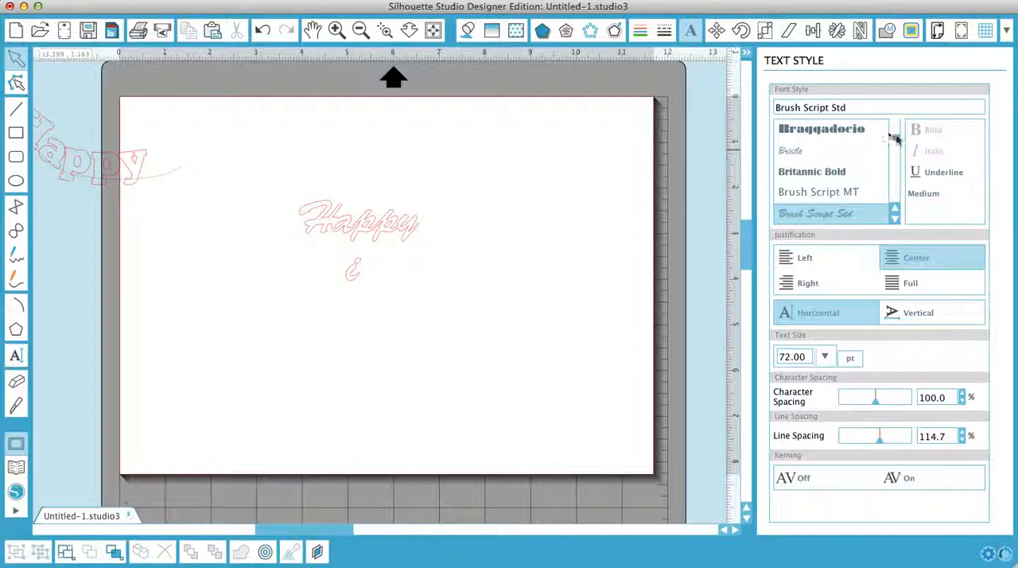
Choose the Type Embellishments One LET font and create the flourish border rows.
{"action": "scroll", "scroll_direction": "down", "scroll_amount": 3}
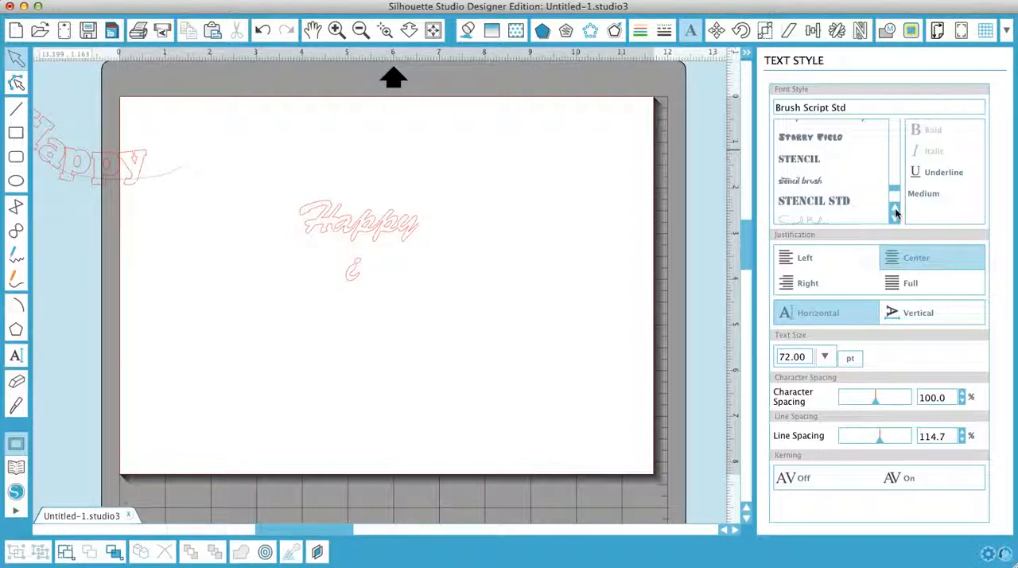
{"action": "scroll", "scroll_direction": "down", "scroll_amount": 3}
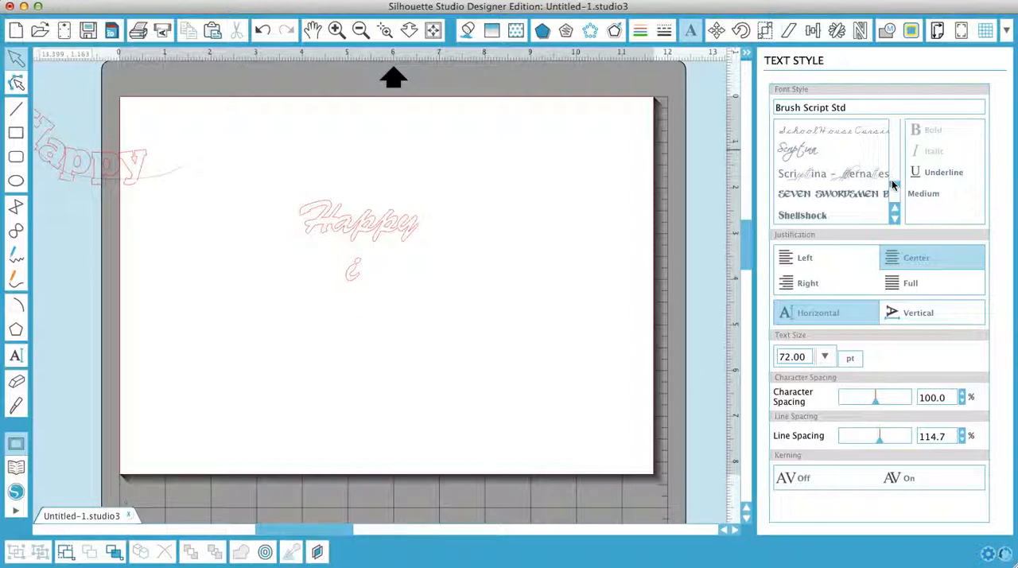
{"action": "left_click", "coordinate": [893, 221]}
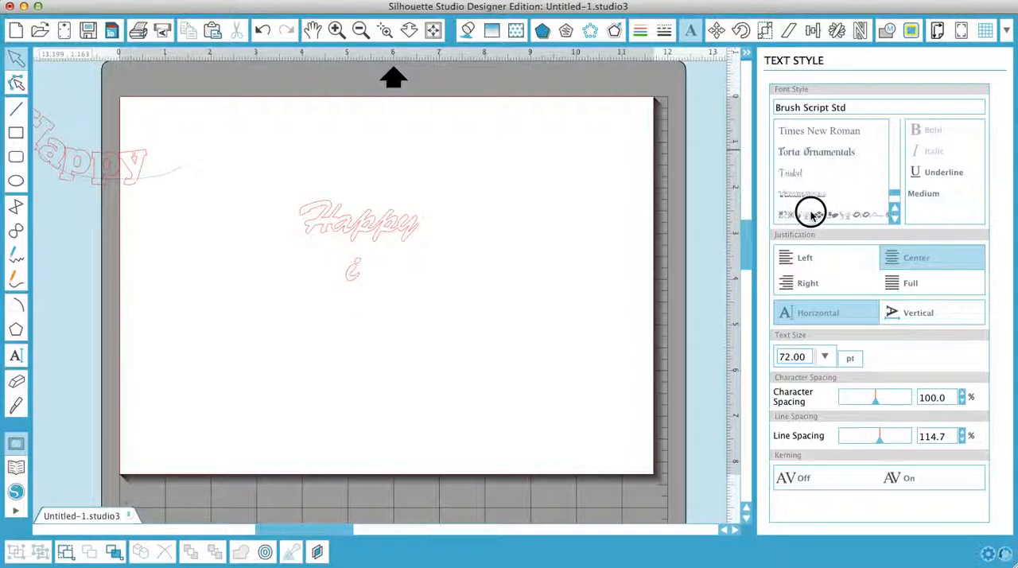
{"action": "left_click", "coordinate": [812, 212]}
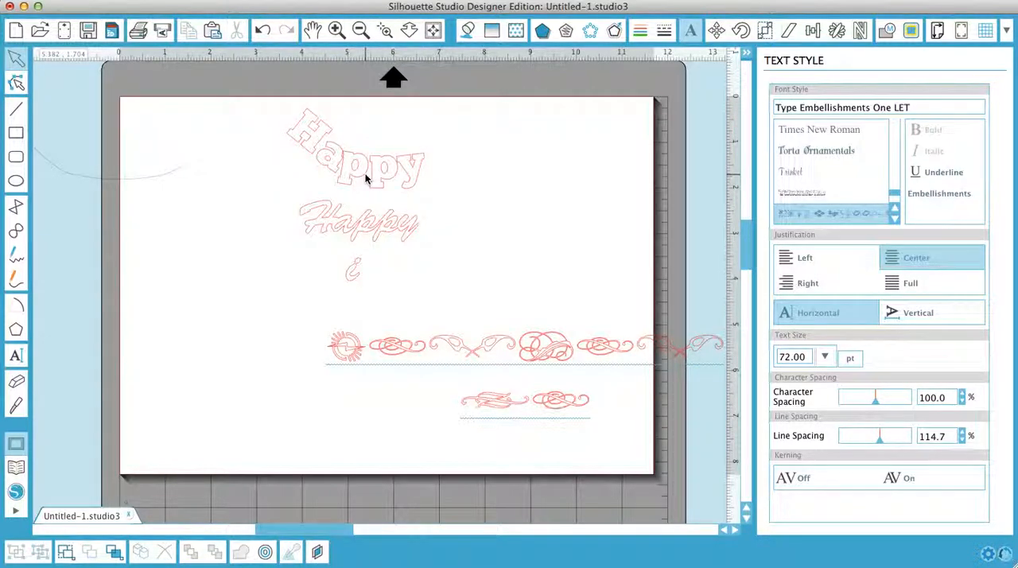
{"action": "mouse_move", "coordinate": [468, 30]}
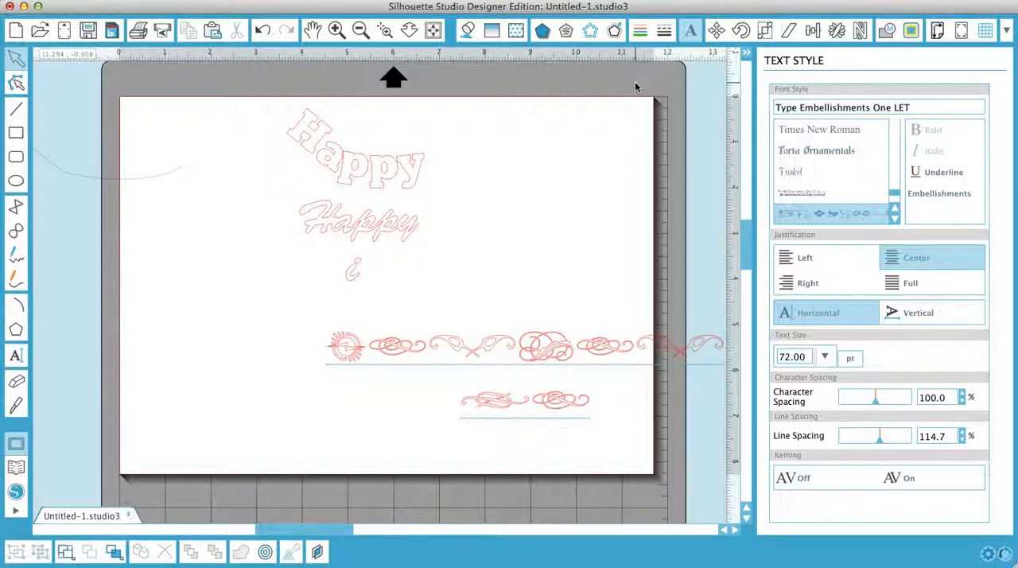
{"action": "mouse_move", "coordinate": [893, 181]}
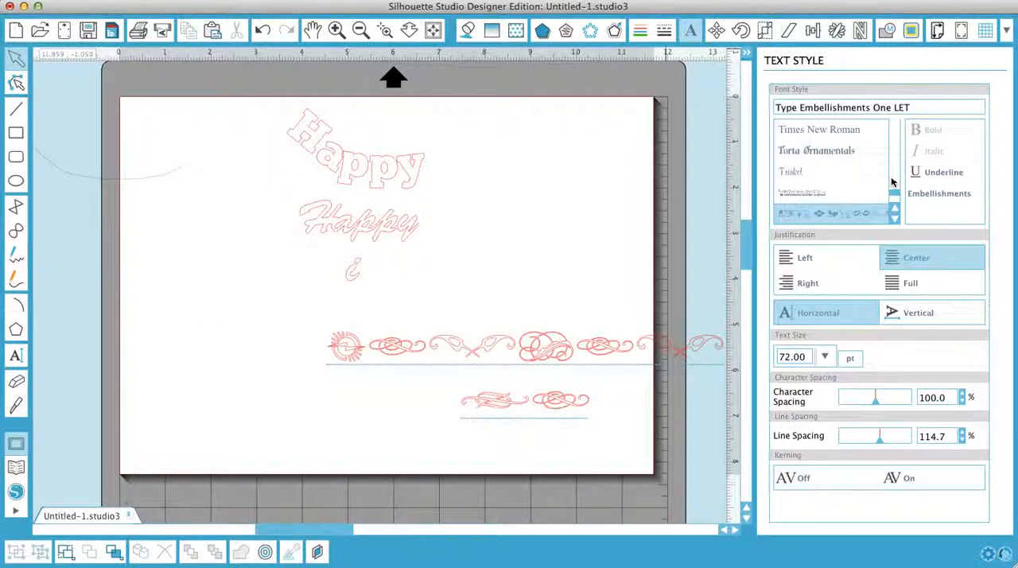
{"action": "left_click", "coordinate": [819, 129]}
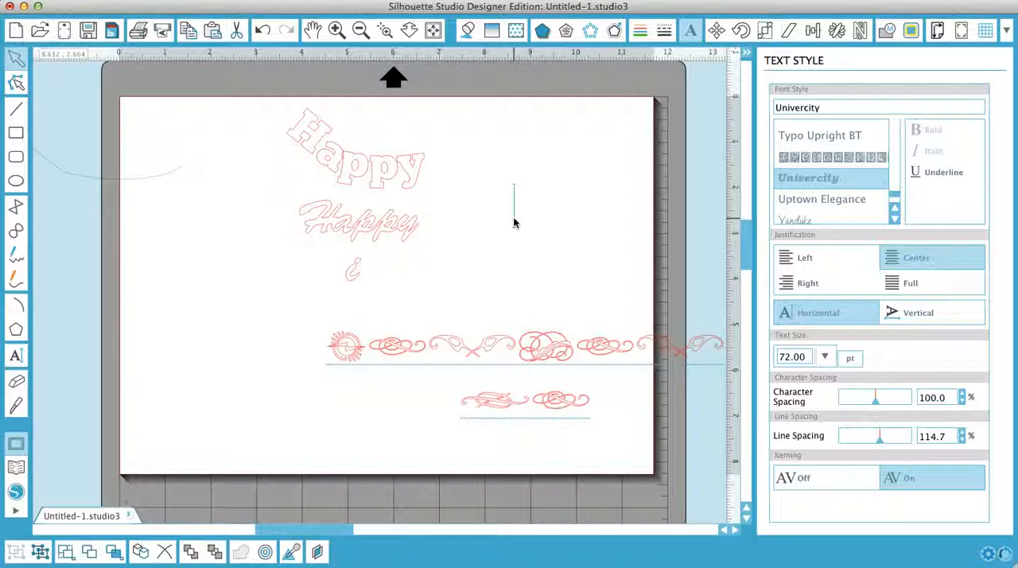
Type 'shdh' and give it an orange fill with a blue outline.
{"action": "type", "text": "shdh"}
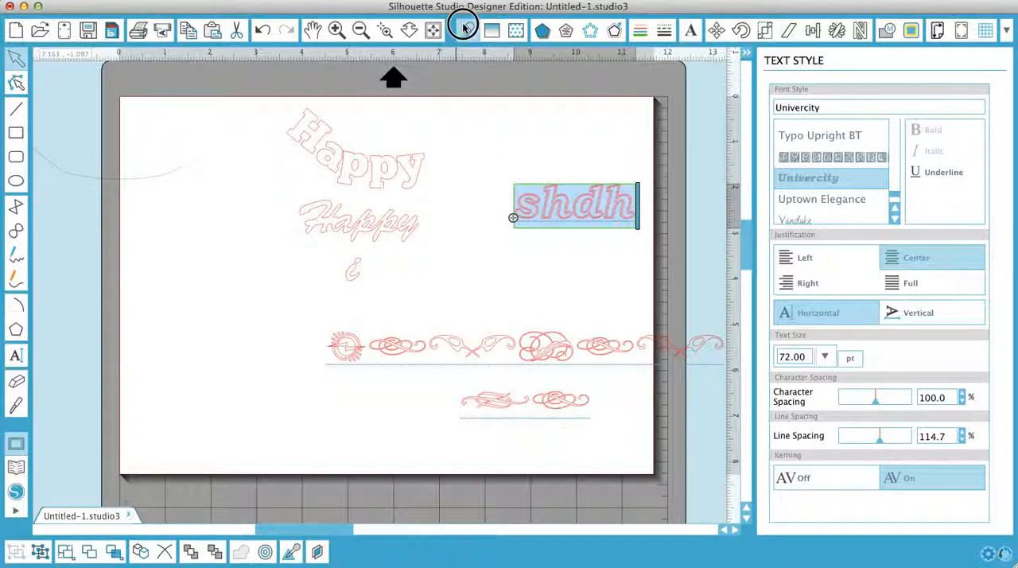
{"action": "left_click", "coordinate": [463, 30]}
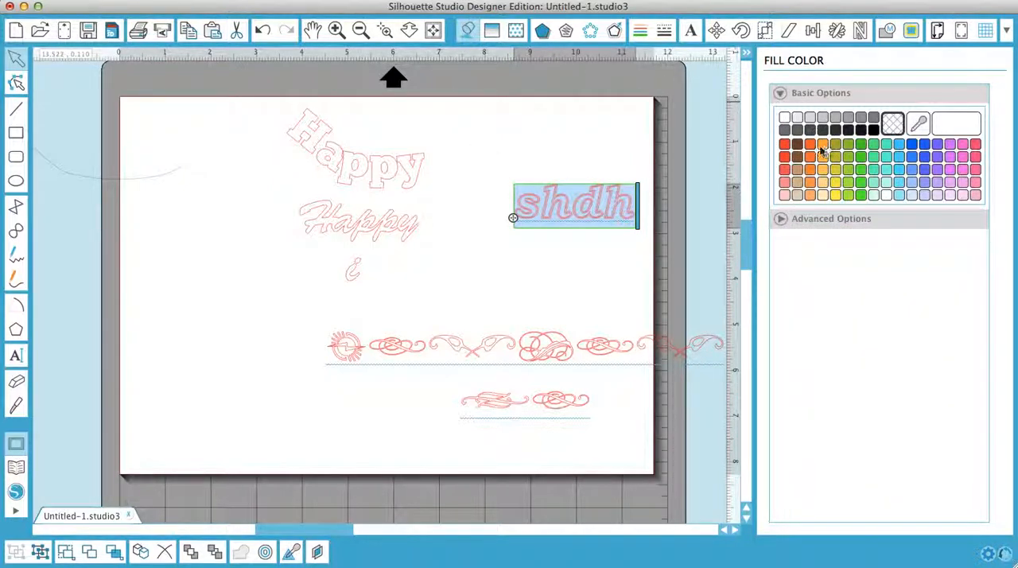
{"action": "left_click", "coordinate": [810, 144]}
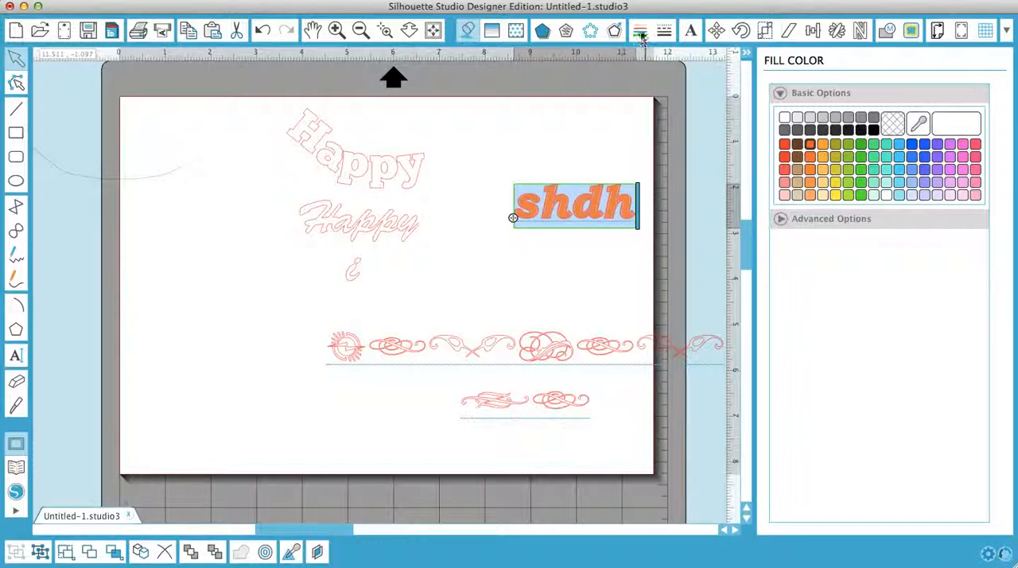
{"action": "left_click", "coordinate": [640, 30]}
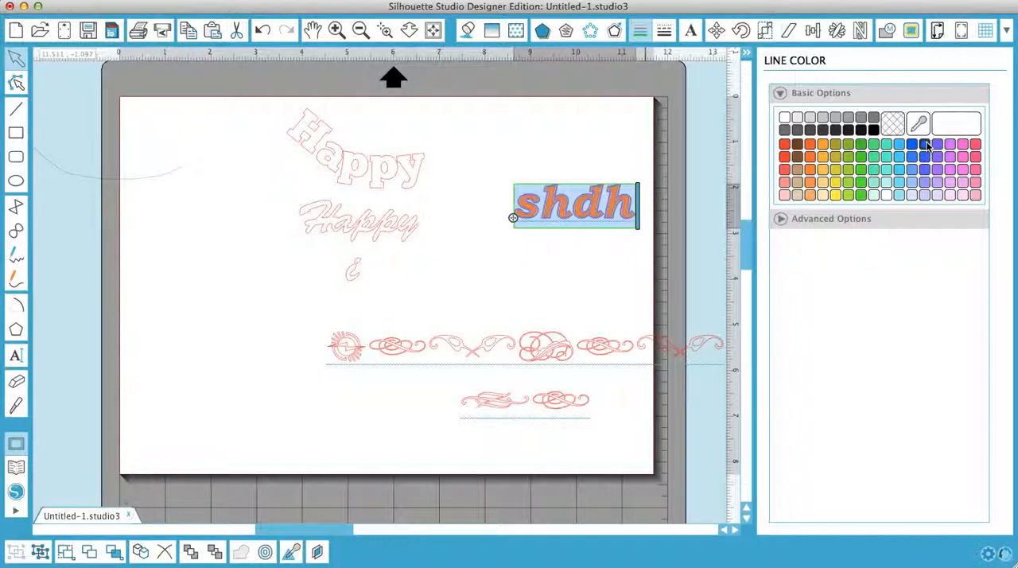
{"action": "left_click", "coordinate": [664, 30]}
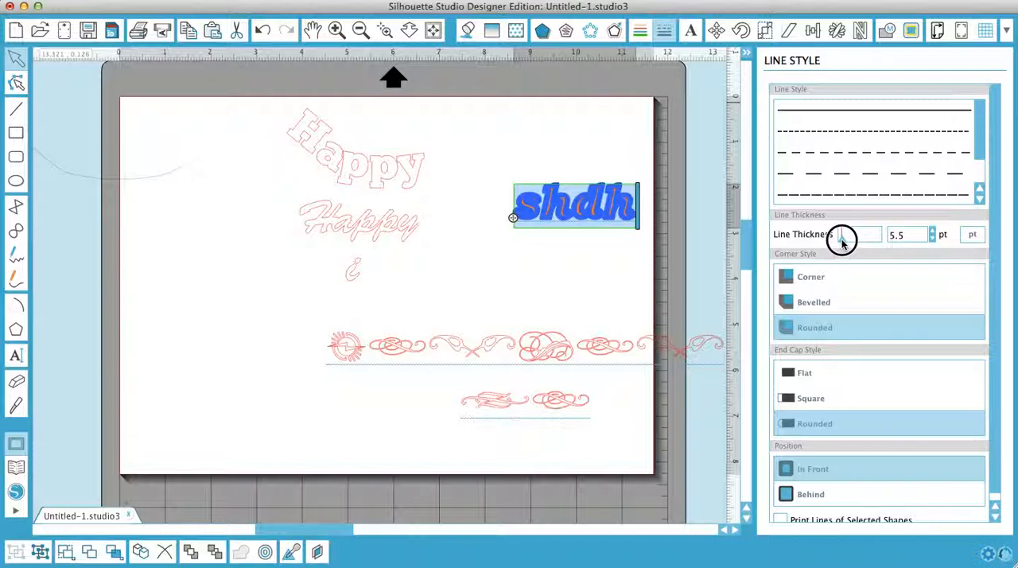
{"action": "mouse_move", "coordinate": [762, 245]}
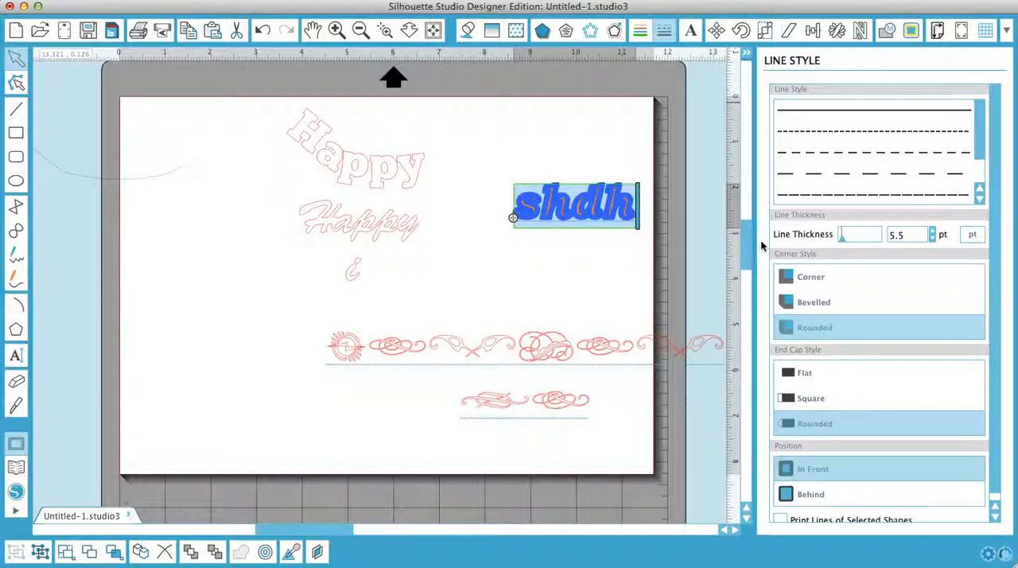
{"action": "left_click", "coordinate": [518, 255]}
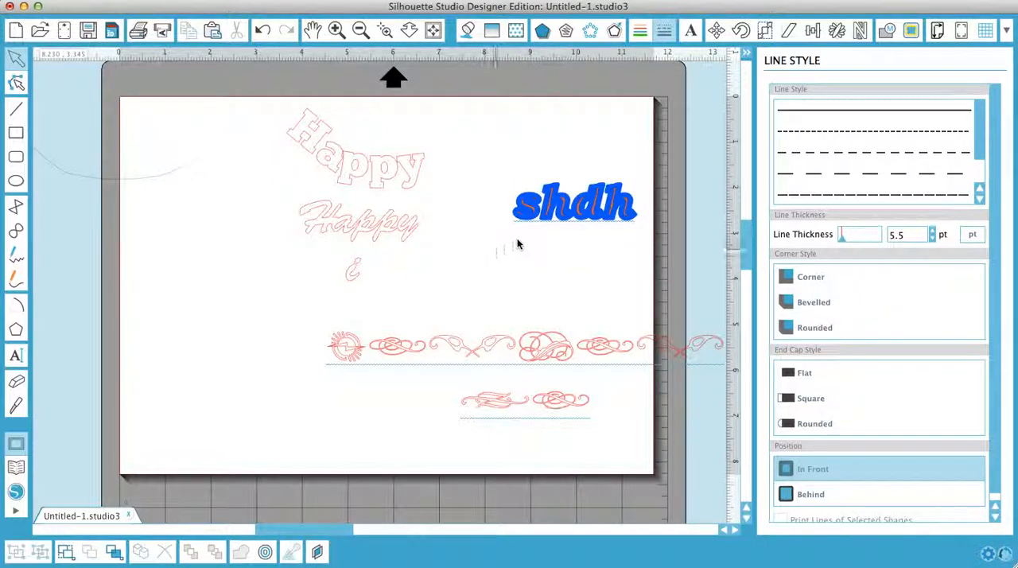
Convert the 'shdh' text to paths and ungroup it into separate letters.
{"action": "right_click", "coordinate": [573, 203]}
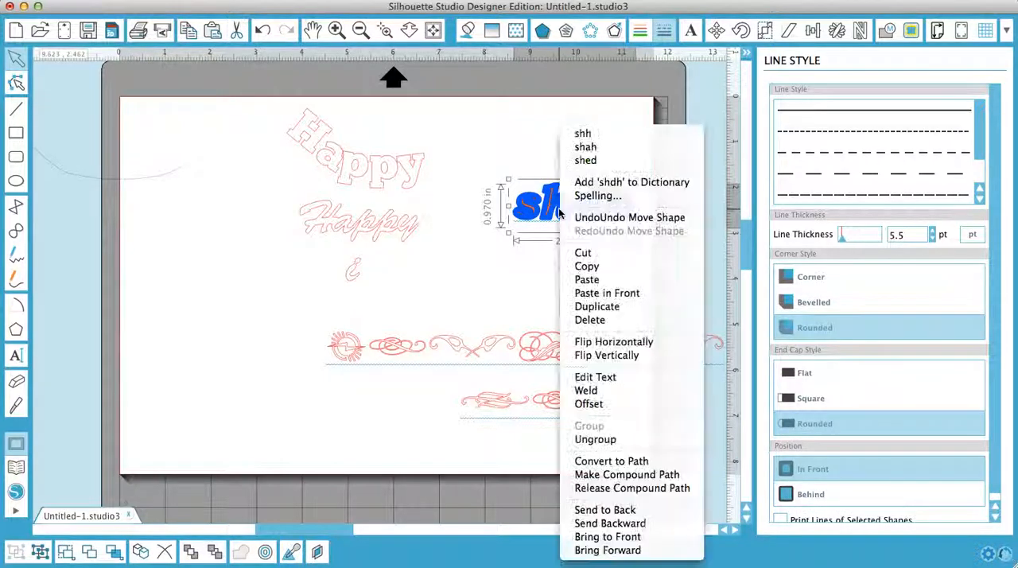
{"action": "mouse_move", "coordinate": [611, 461]}
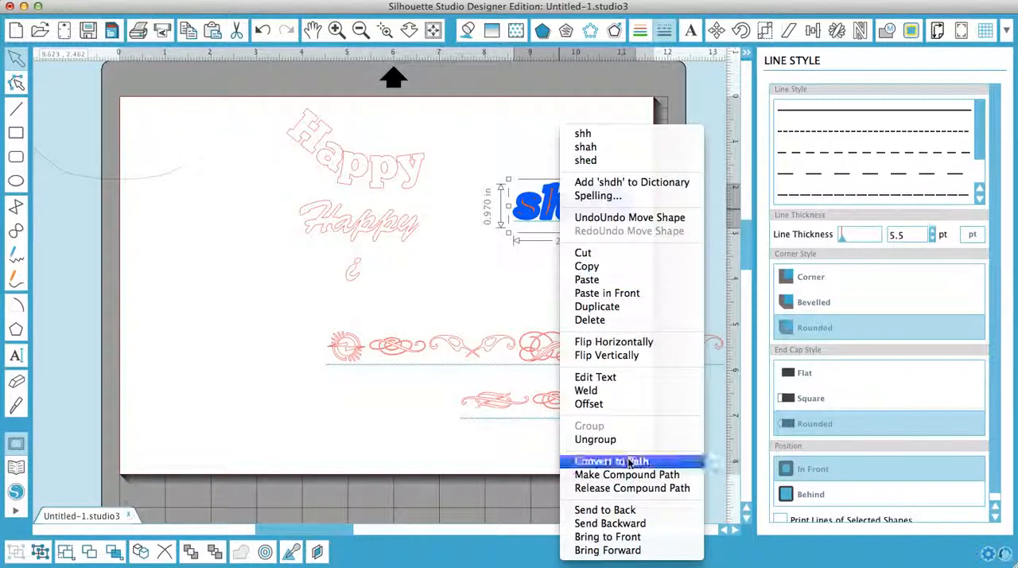
{"action": "left_click", "coordinate": [611, 461]}
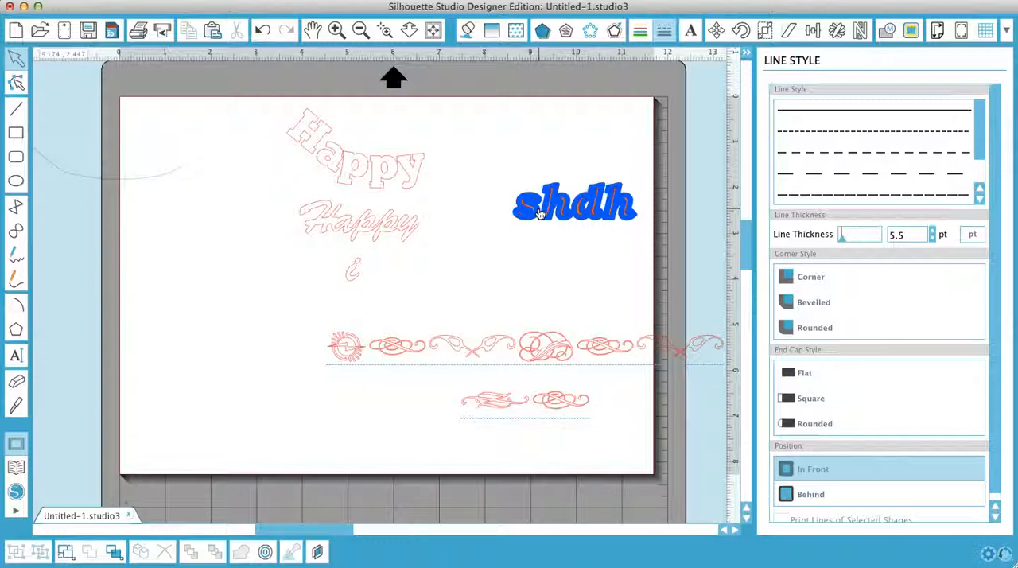
{"action": "right_click", "coordinate": [575, 205]}
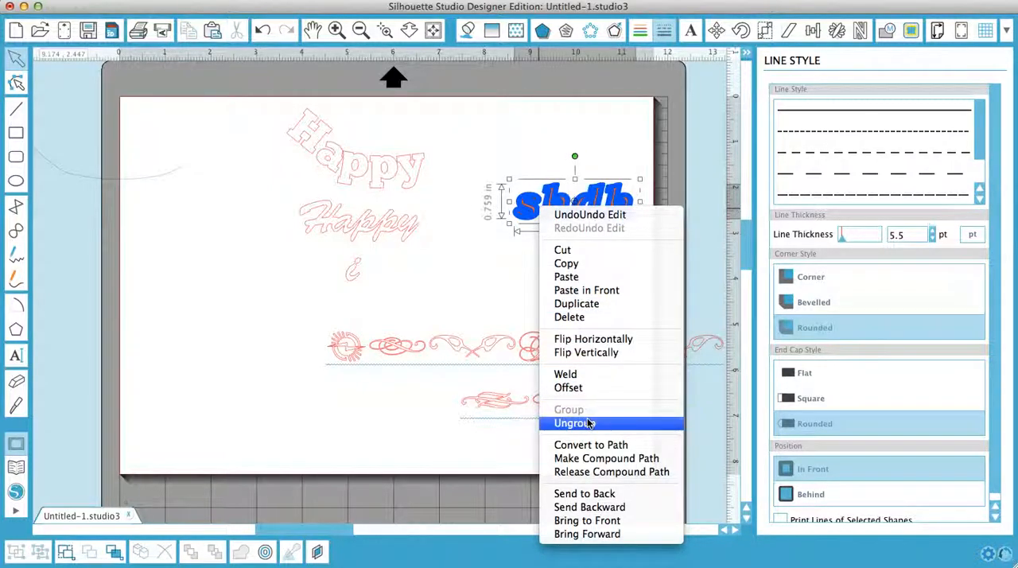
{"action": "left_click", "coordinate": [575, 423]}
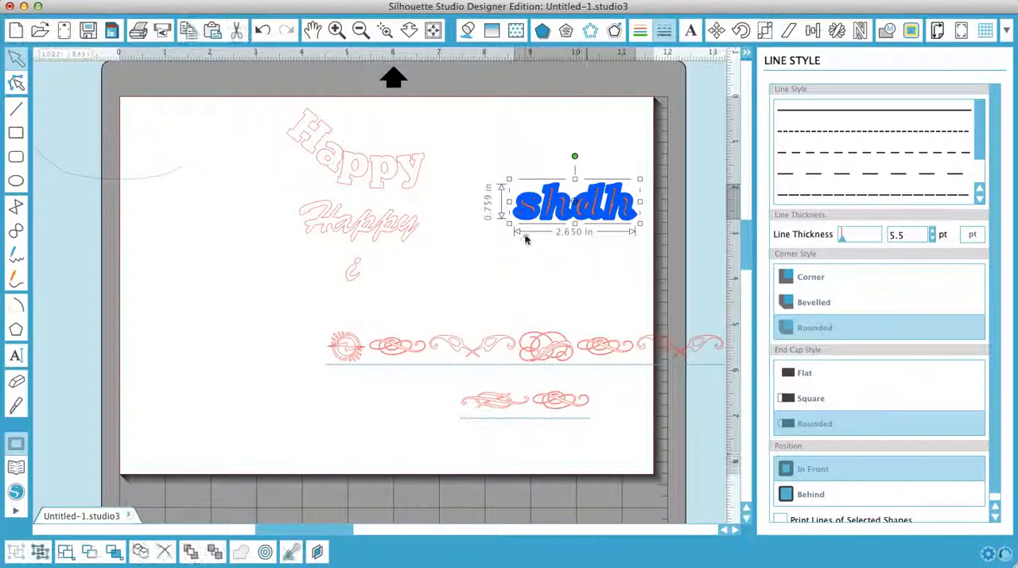
Move the letters lower and left, and flip the letter d vertically.
{"action": "left_click_drag", "start_coordinate": [575, 202], "coordinate": [549, 223]}
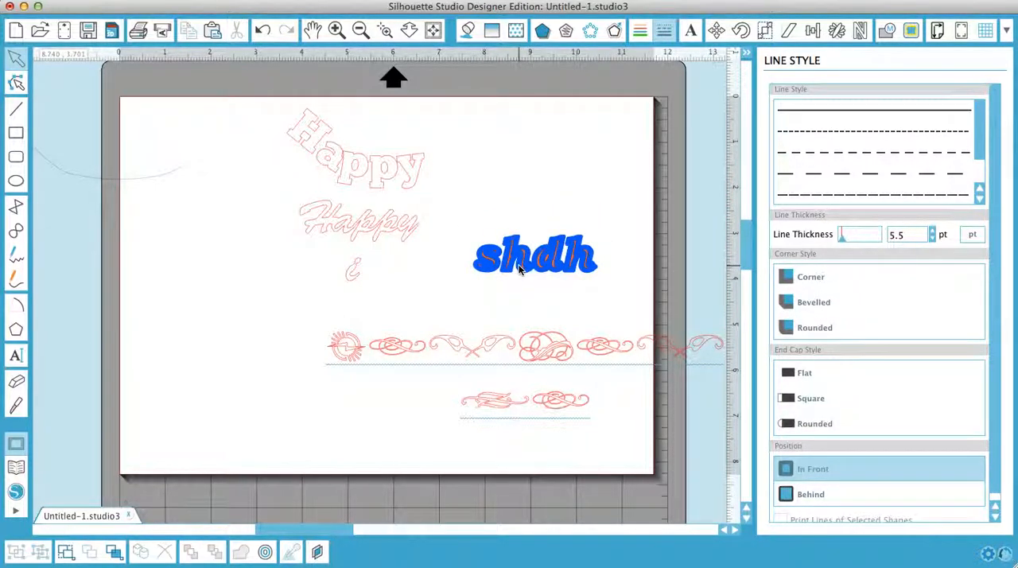
{"action": "right_click", "coordinate": [535, 255]}
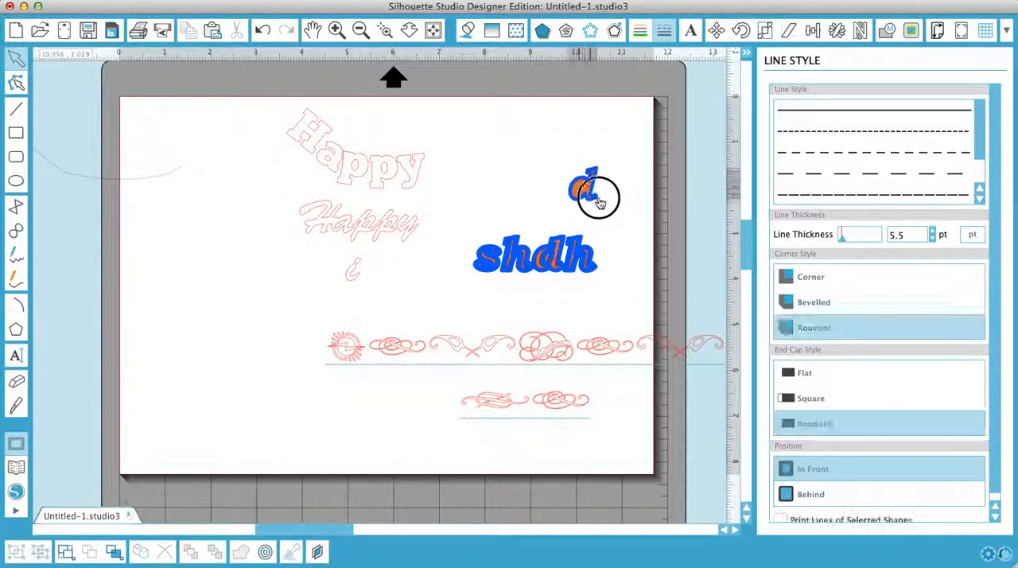
{"action": "right_click", "coordinate": [592, 191]}
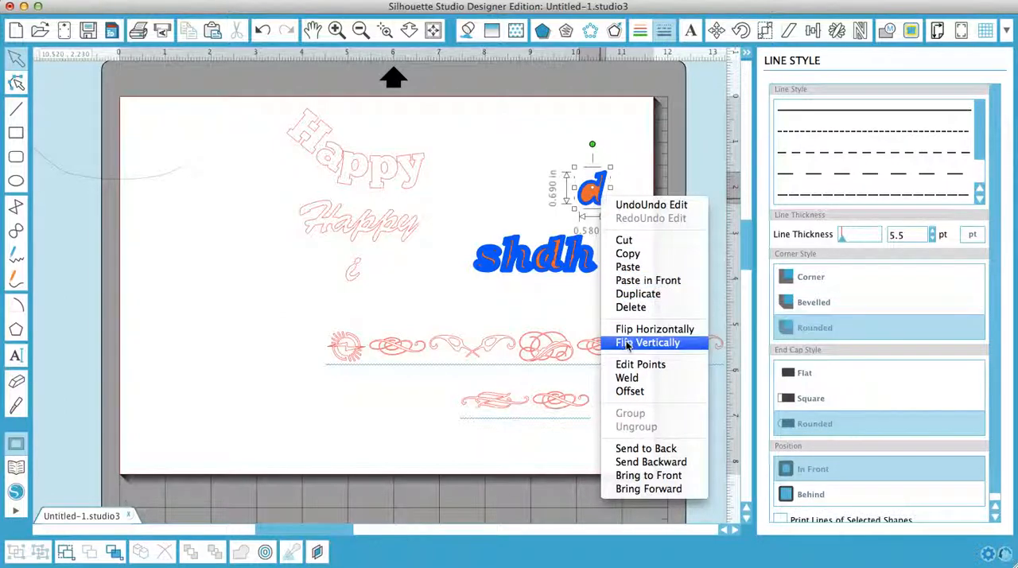
{"action": "left_click", "coordinate": [648, 342]}
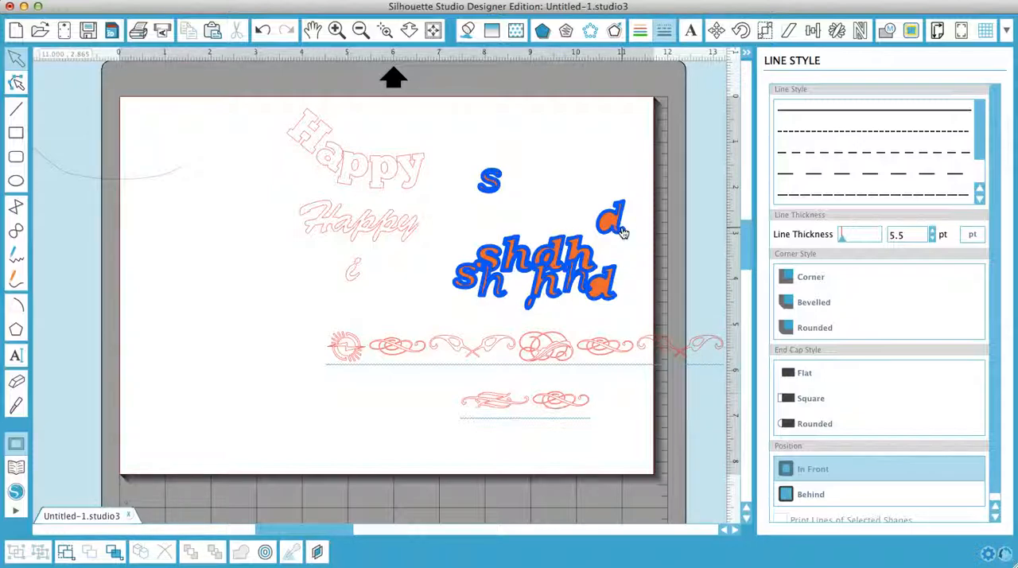
{"action": "mouse_move", "coordinate": [577, 167]}
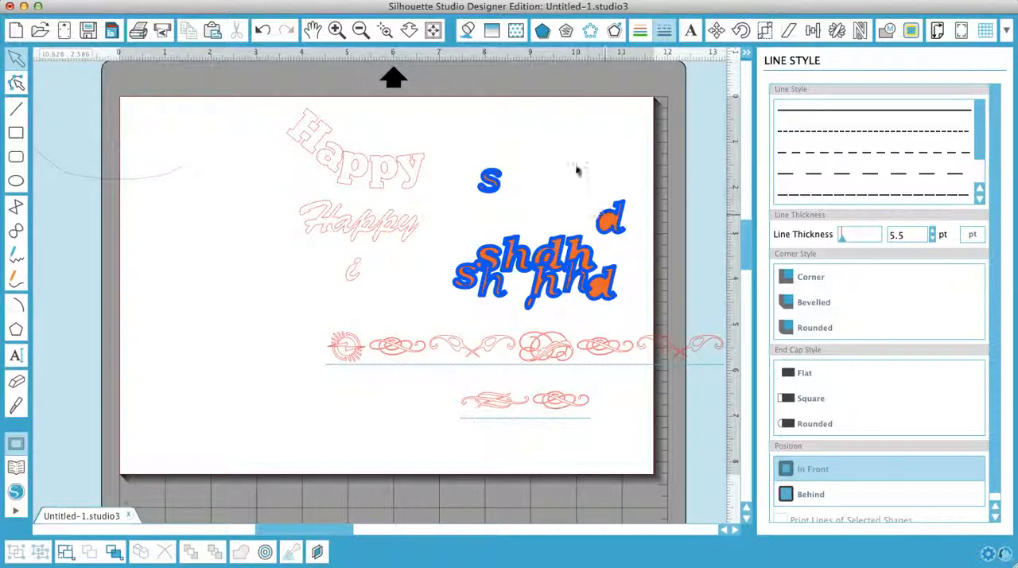